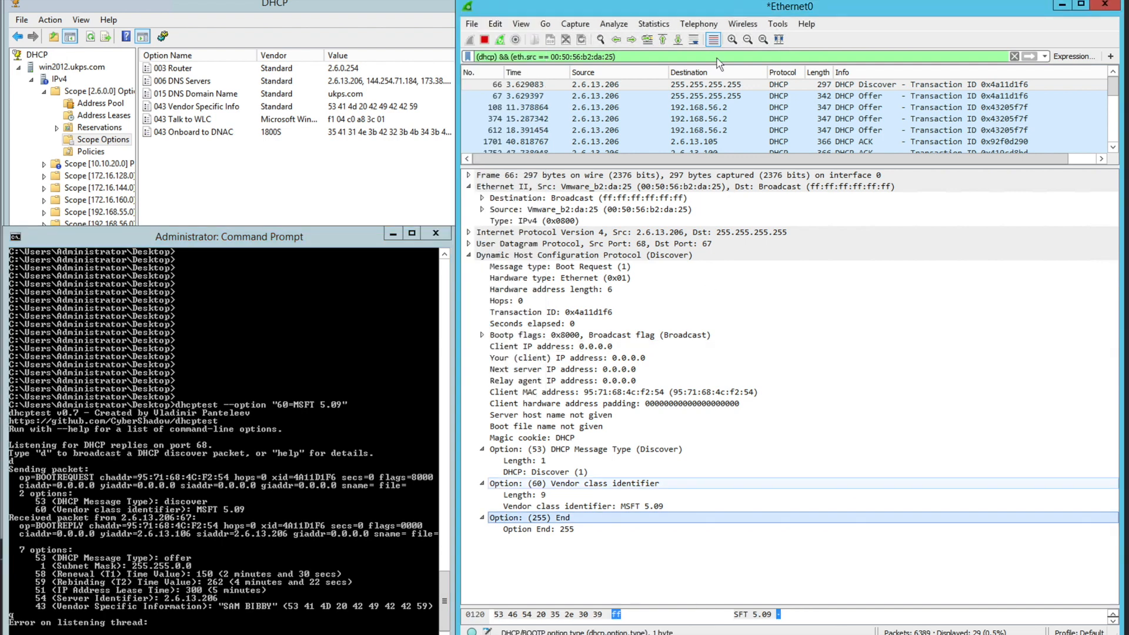
mouse_move(645, 278)
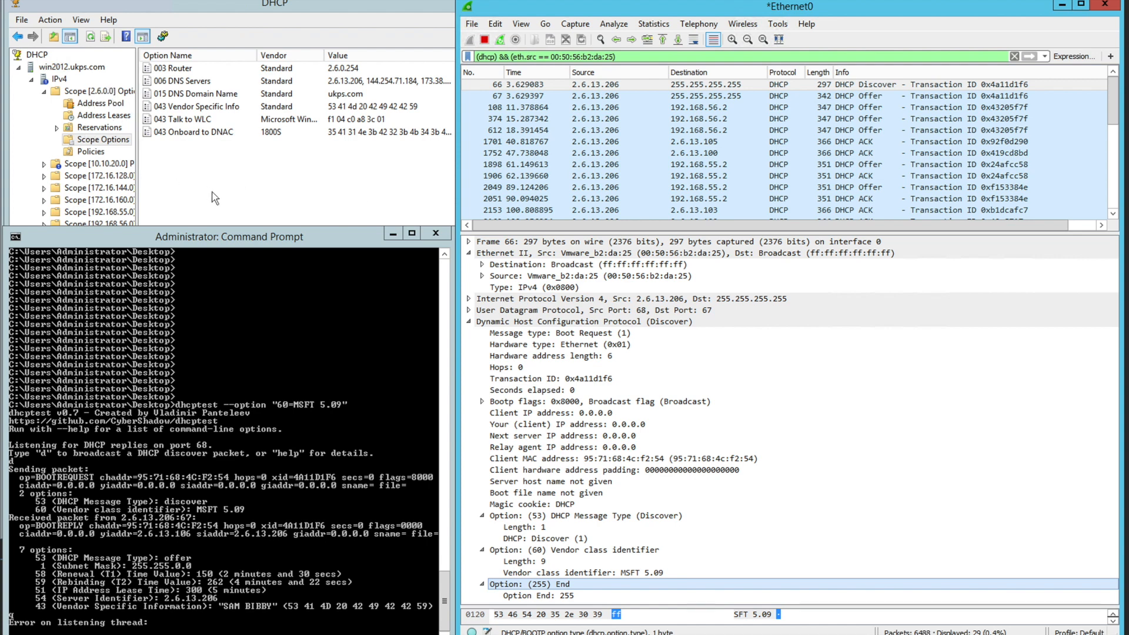
mouse_move(219, 190)
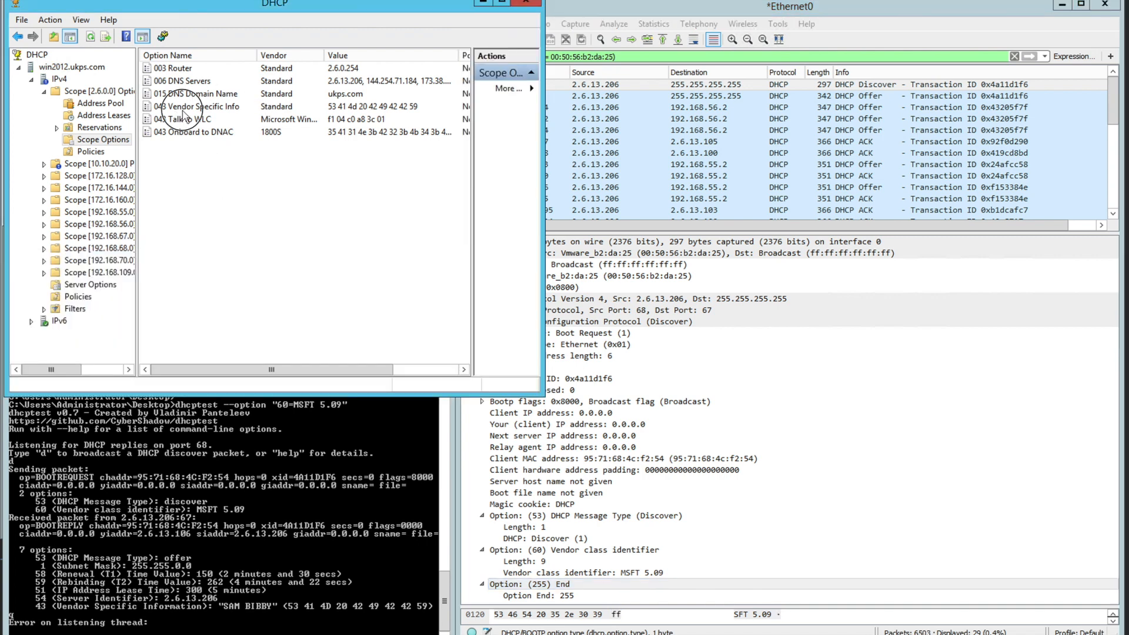
mouse_move(198, 180)
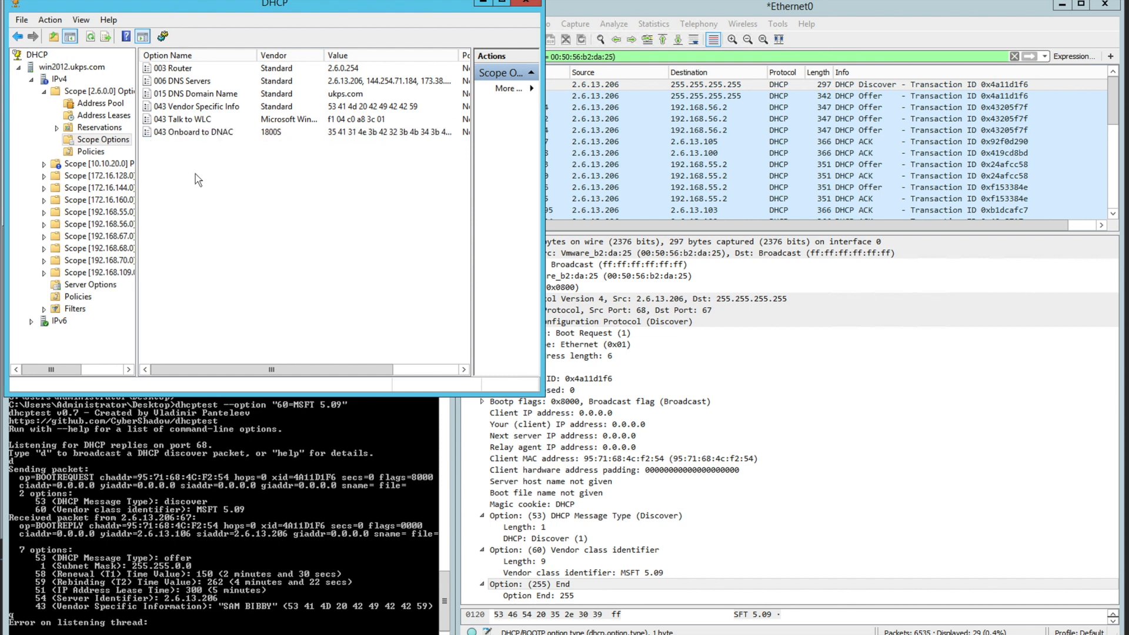
Add vendor class SAM_BIBBY with description THATS_ME and ASCII ID 'SAM BIBBY'.
right_click(59, 78)
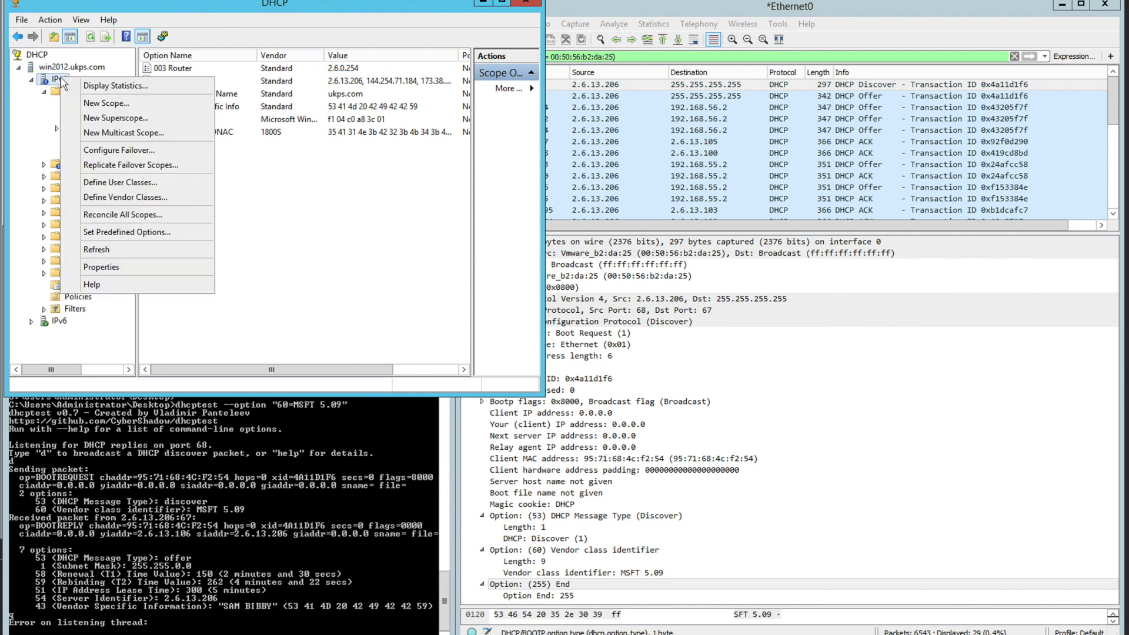
mouse_move(116, 118)
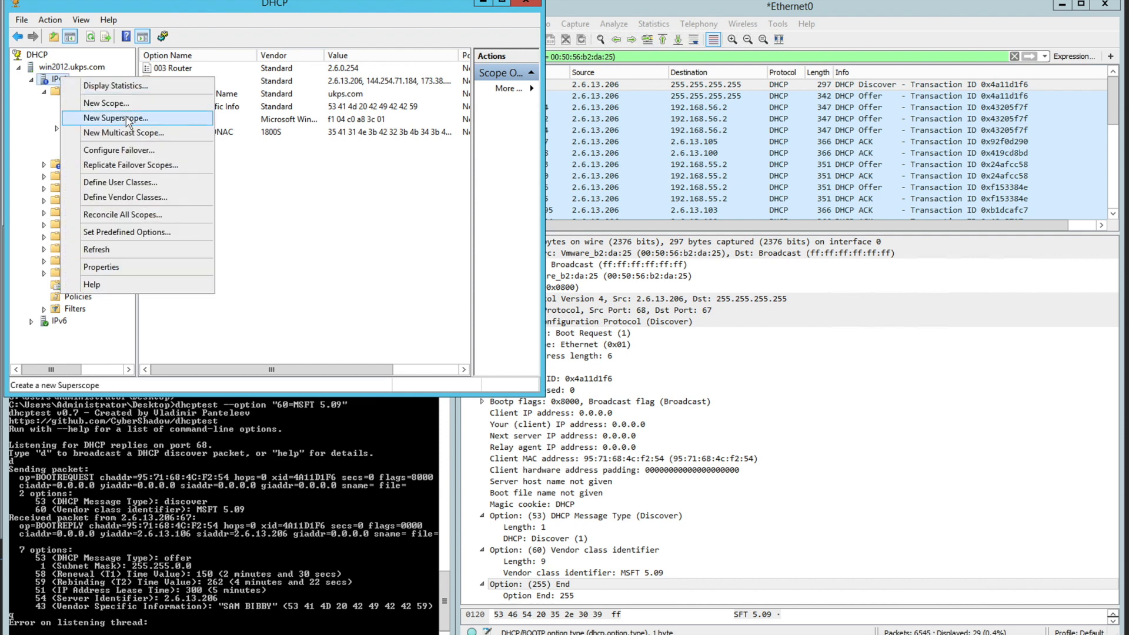
left_click(124, 197)
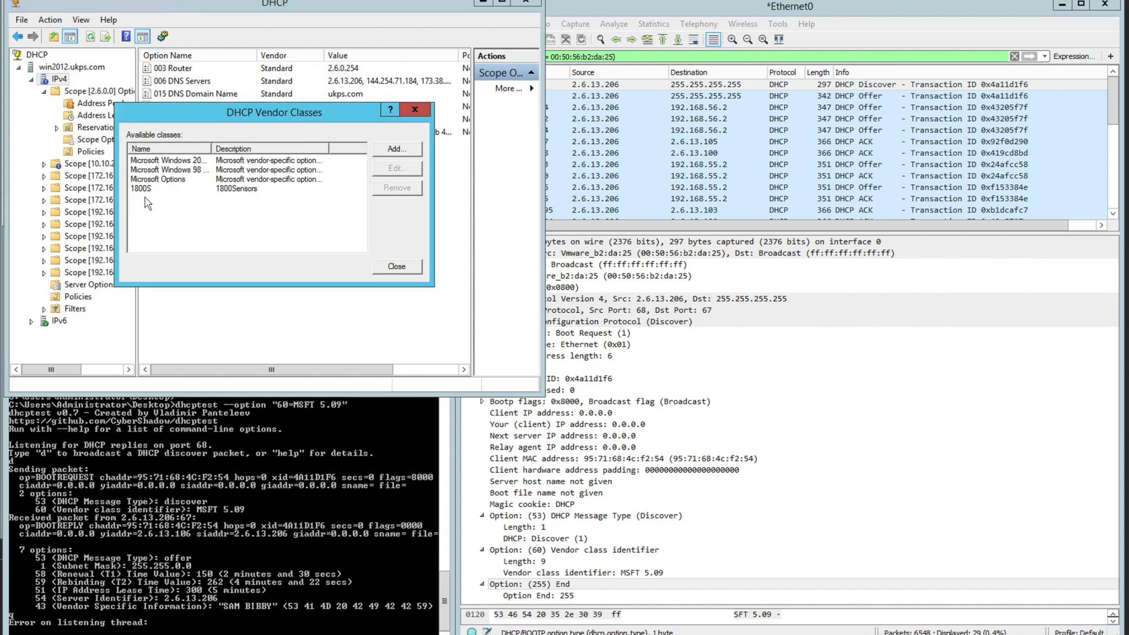
left_click(395, 149)
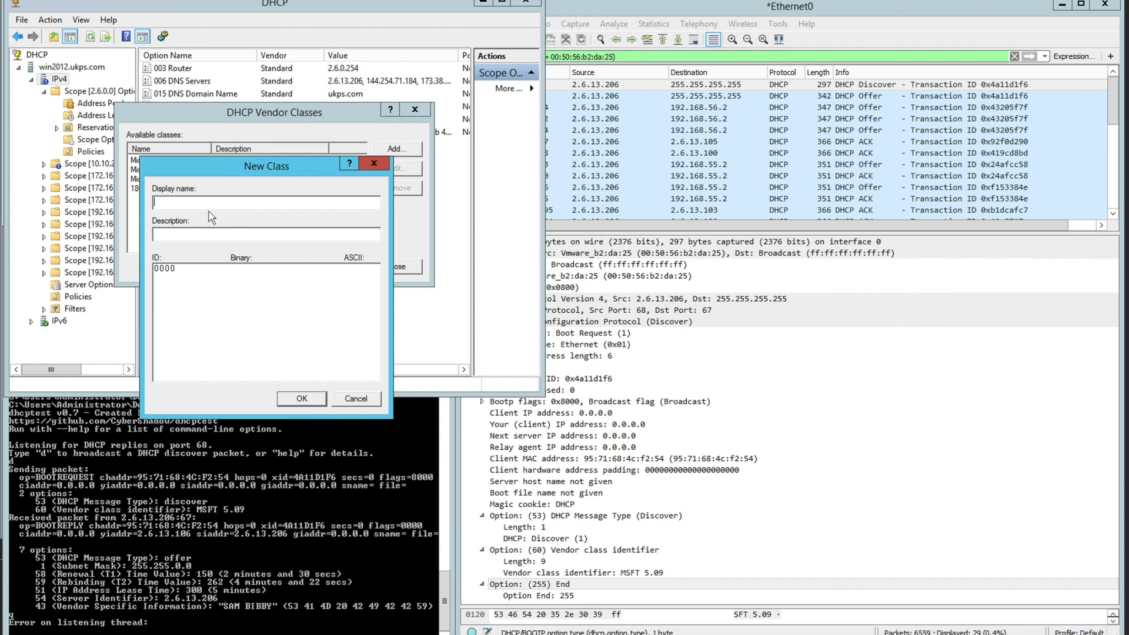
type("SAM")
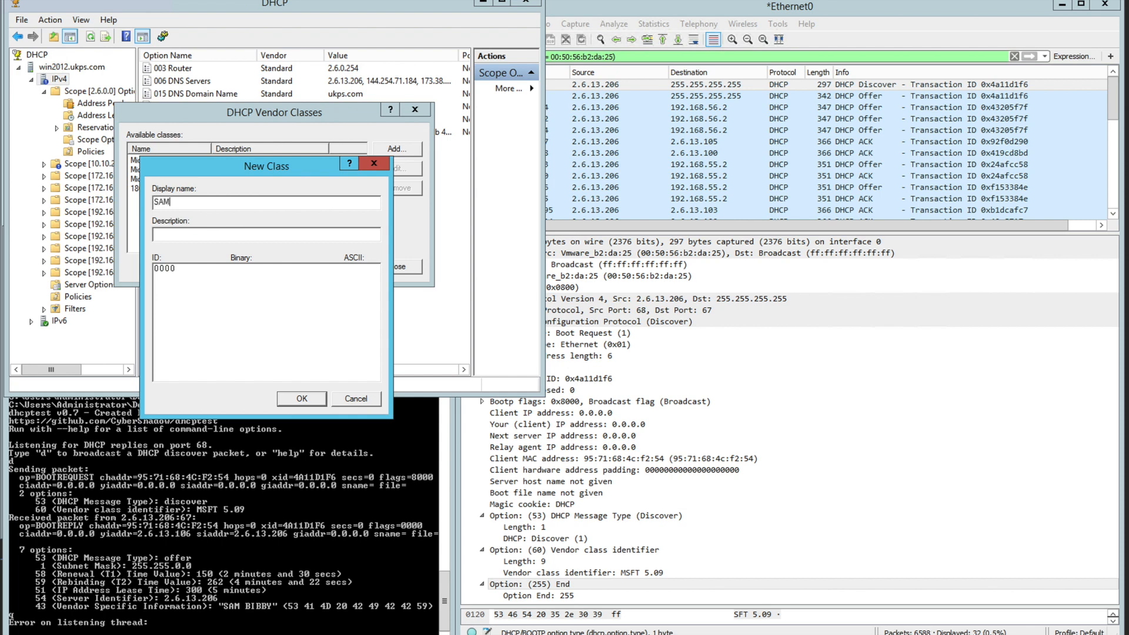
type("_BIBBY")
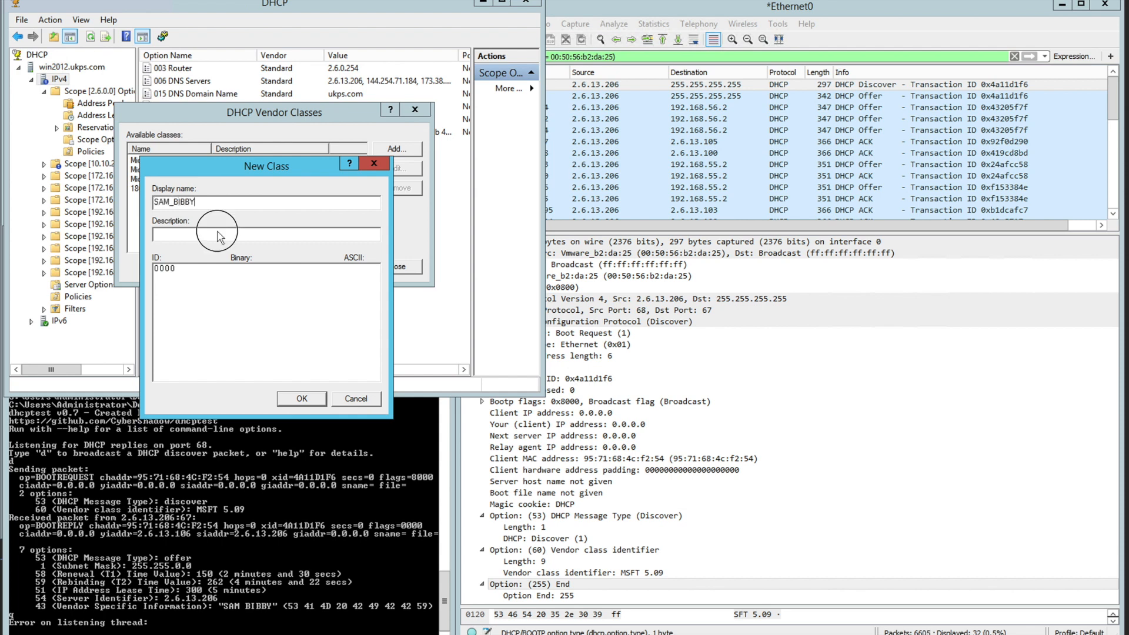
type("THATS_")
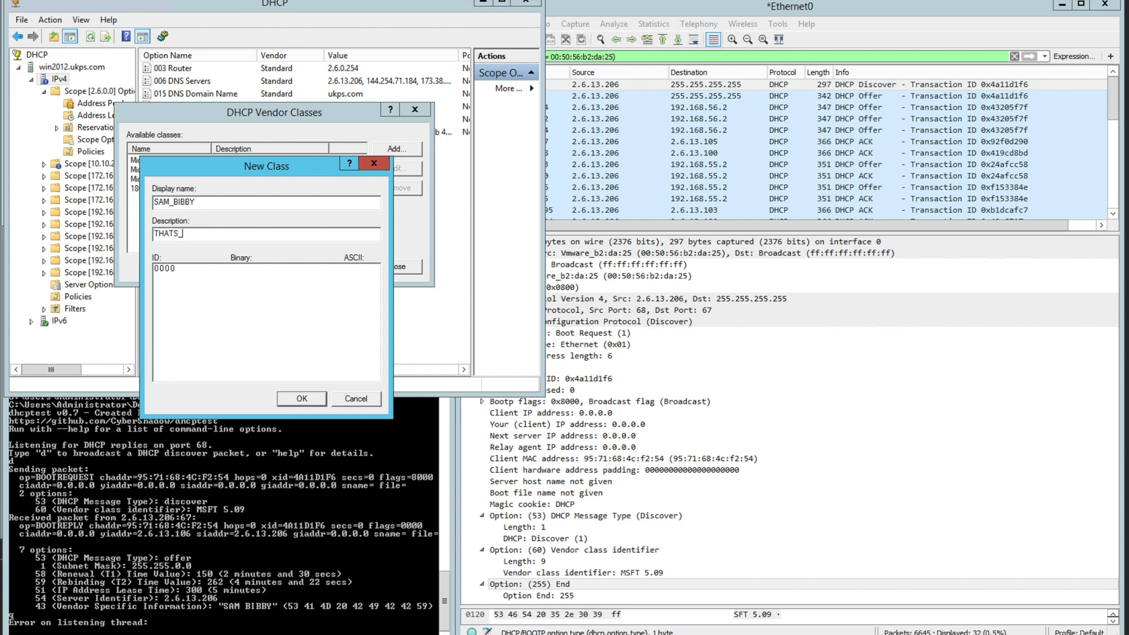
type("ME")
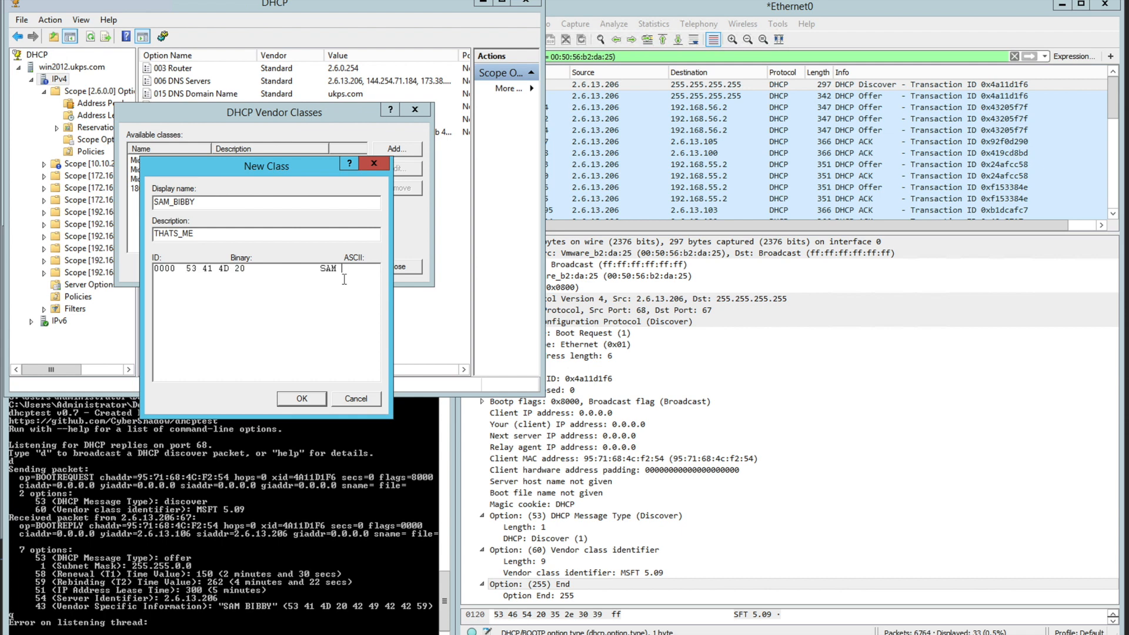
type("BIBBY")
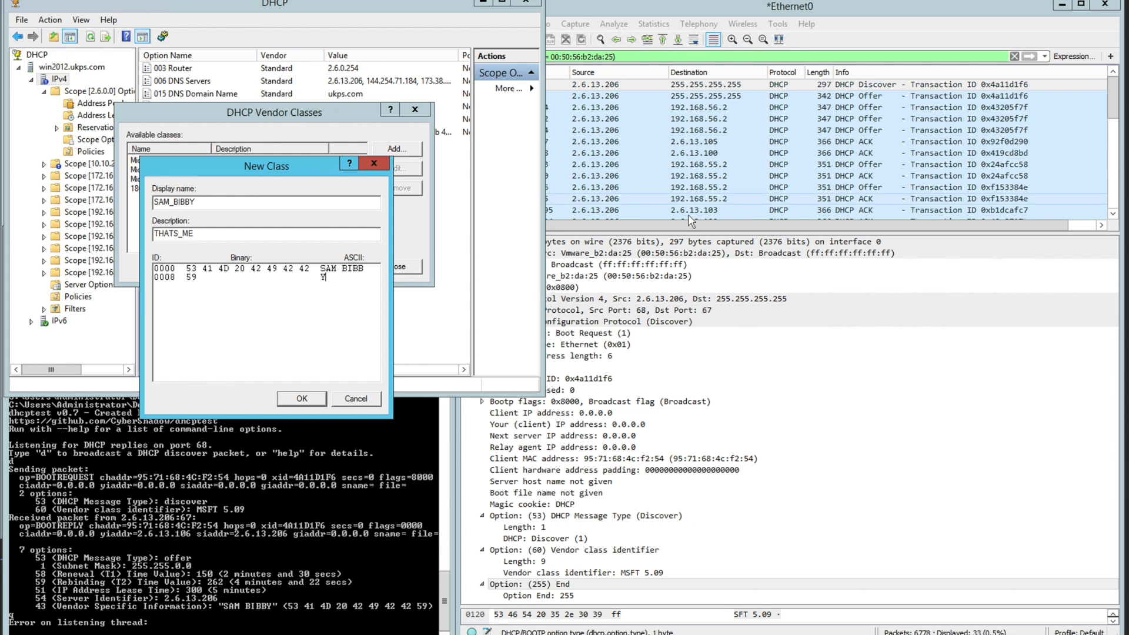
mouse_move(624, 508)
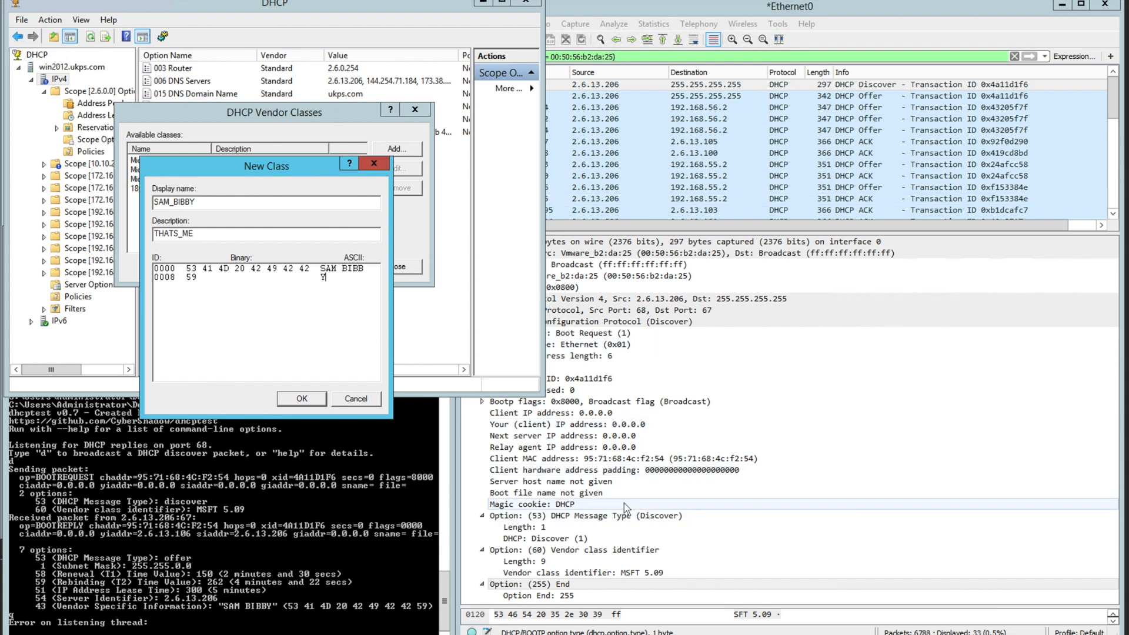
mouse_move(641, 576)
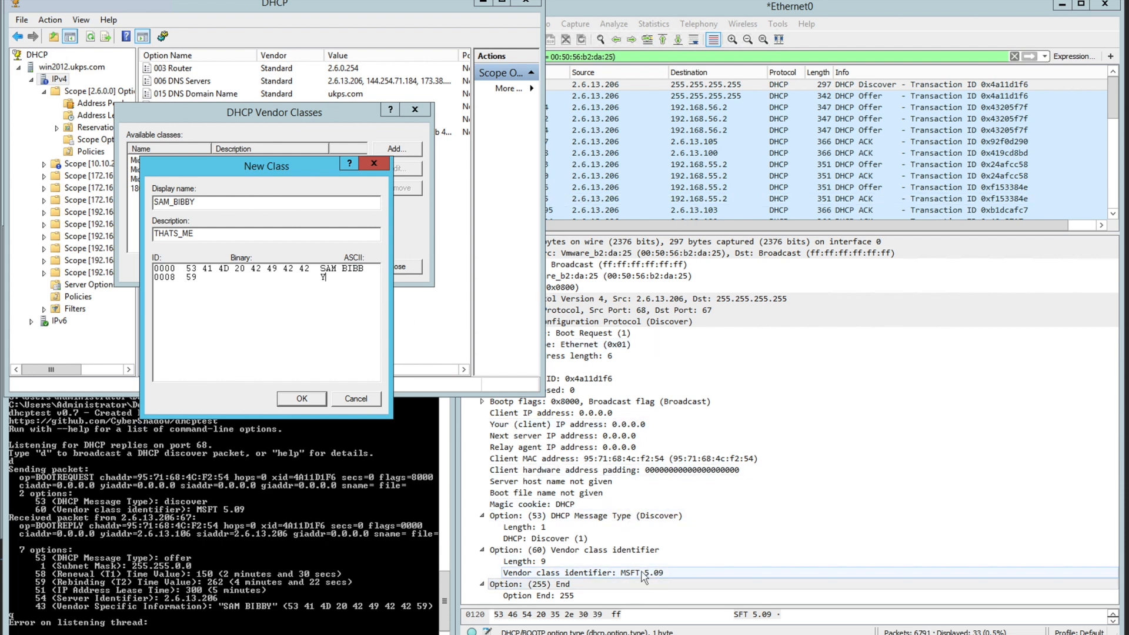
mouse_move(405, 333)
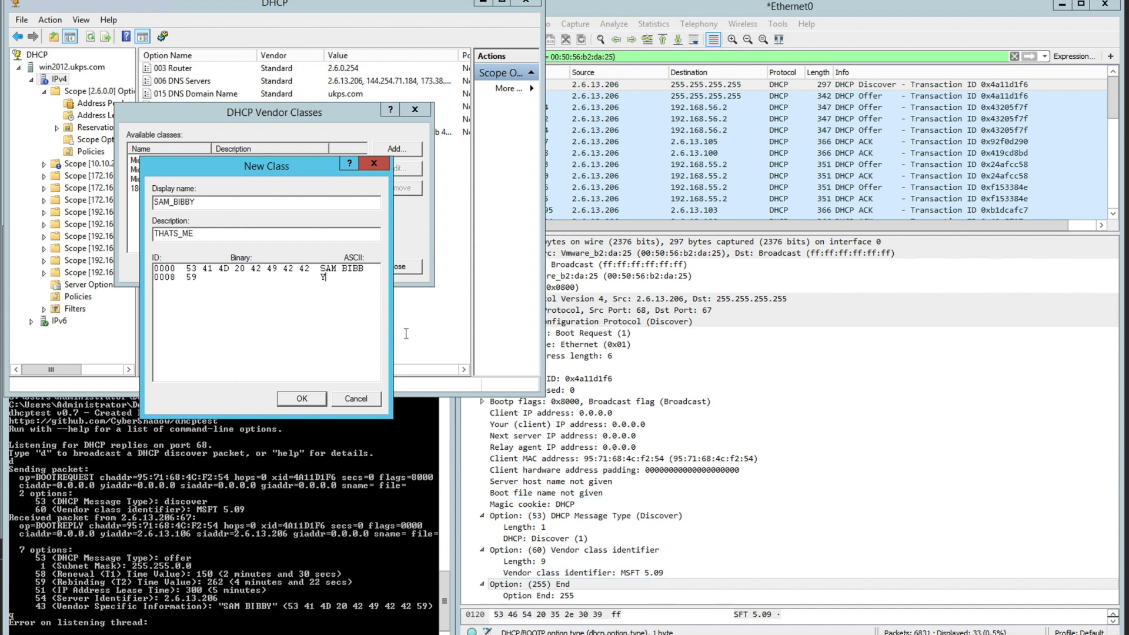
mouse_move(349, 337)
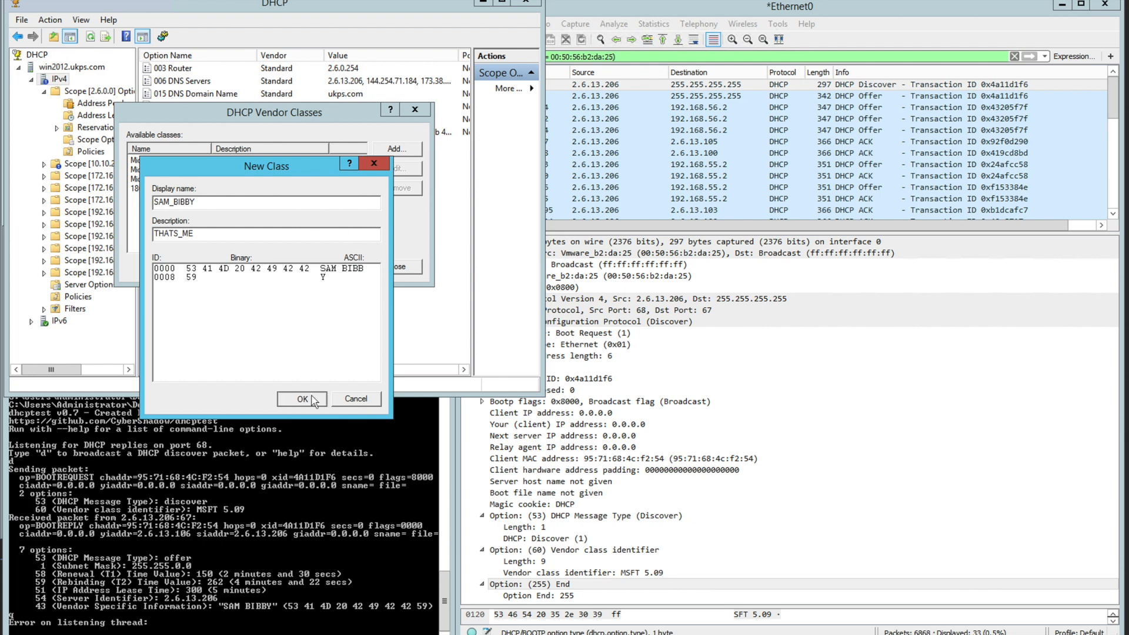
left_click(302, 399)
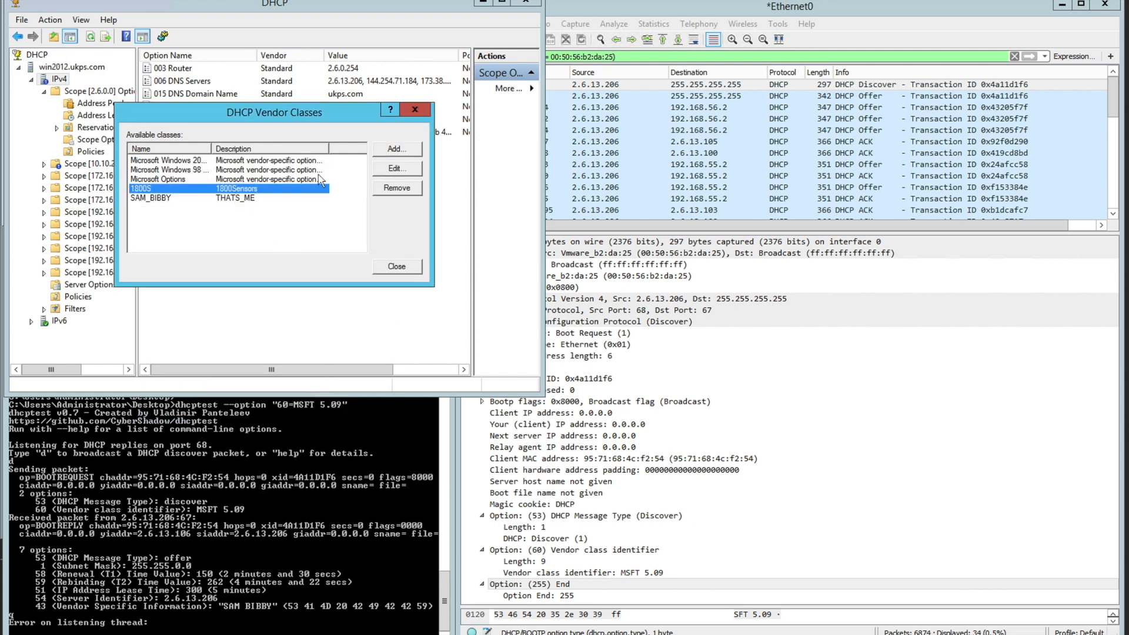
left_click(396, 168)
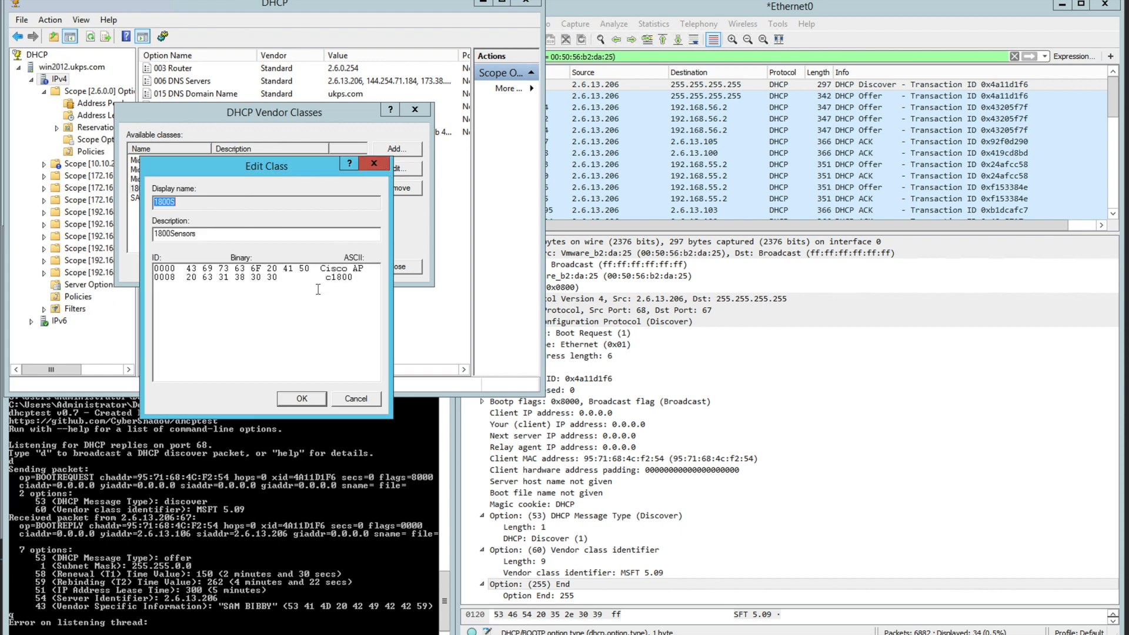
mouse_move(328, 369)
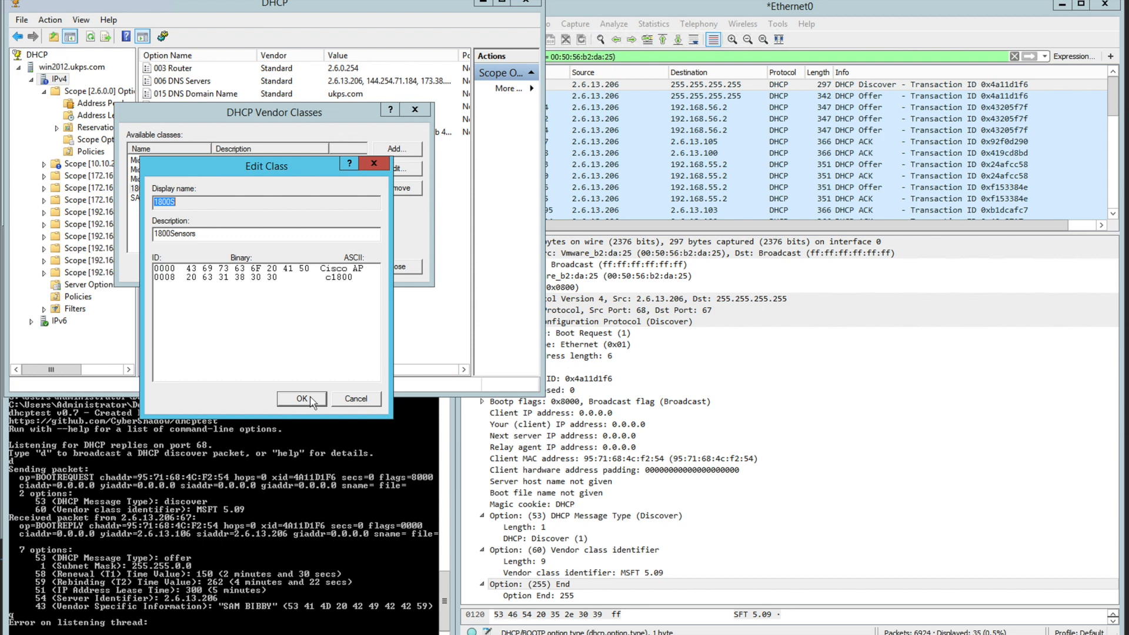
left_click(302, 399)
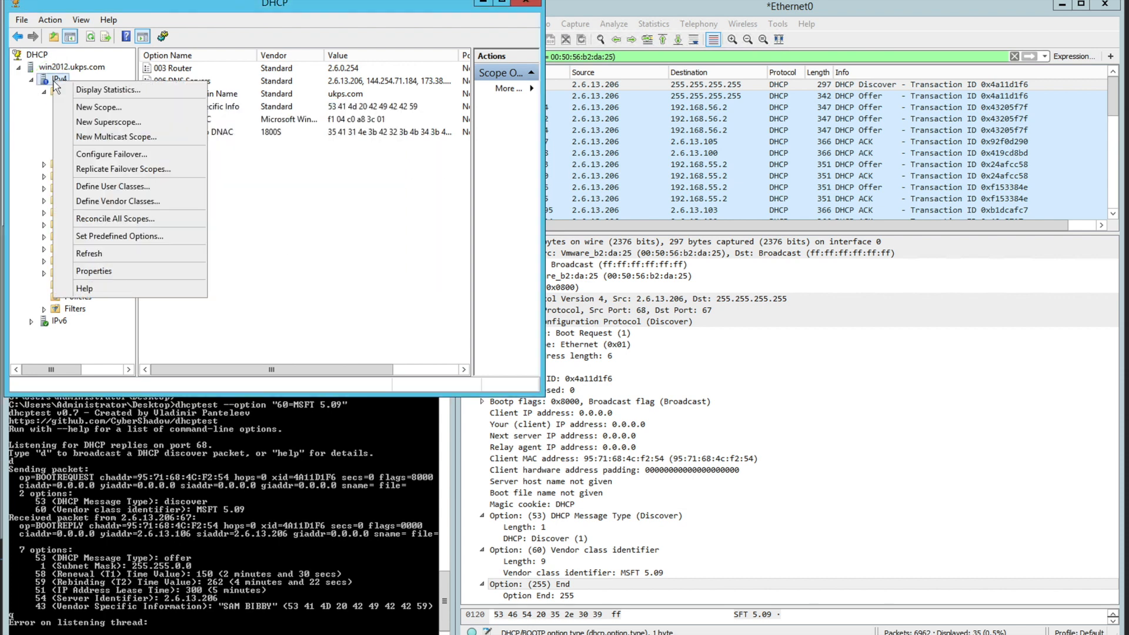
In predefined options for class SAM_BIBBY, start a new option named O43 for ME.
left_click(120, 237)
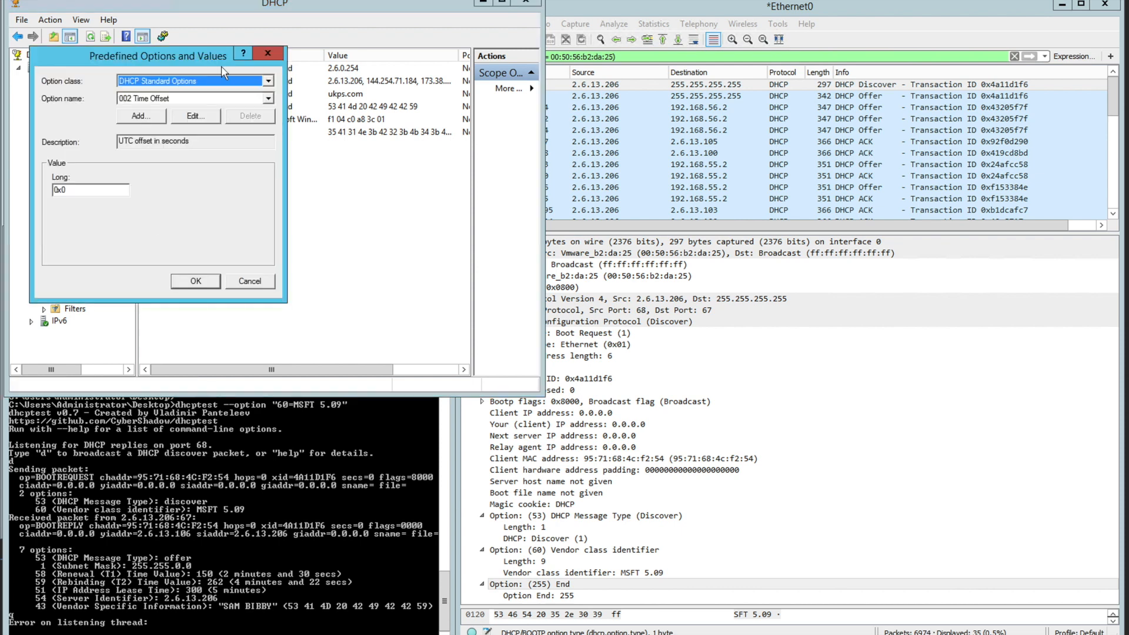
left_click(267, 80)
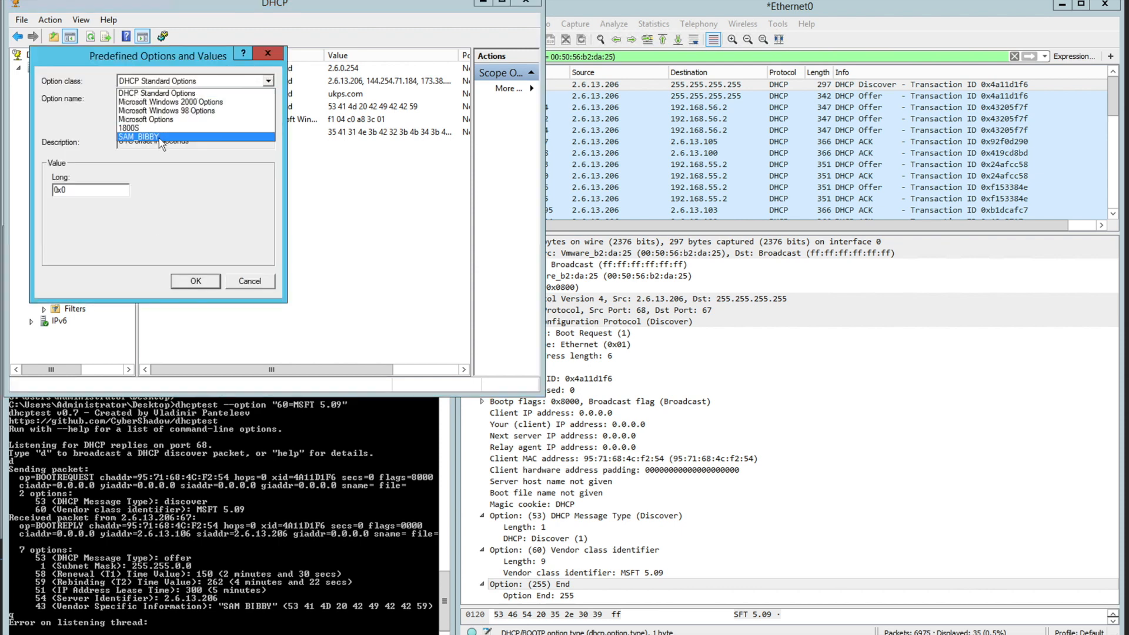
left_click(138, 137)
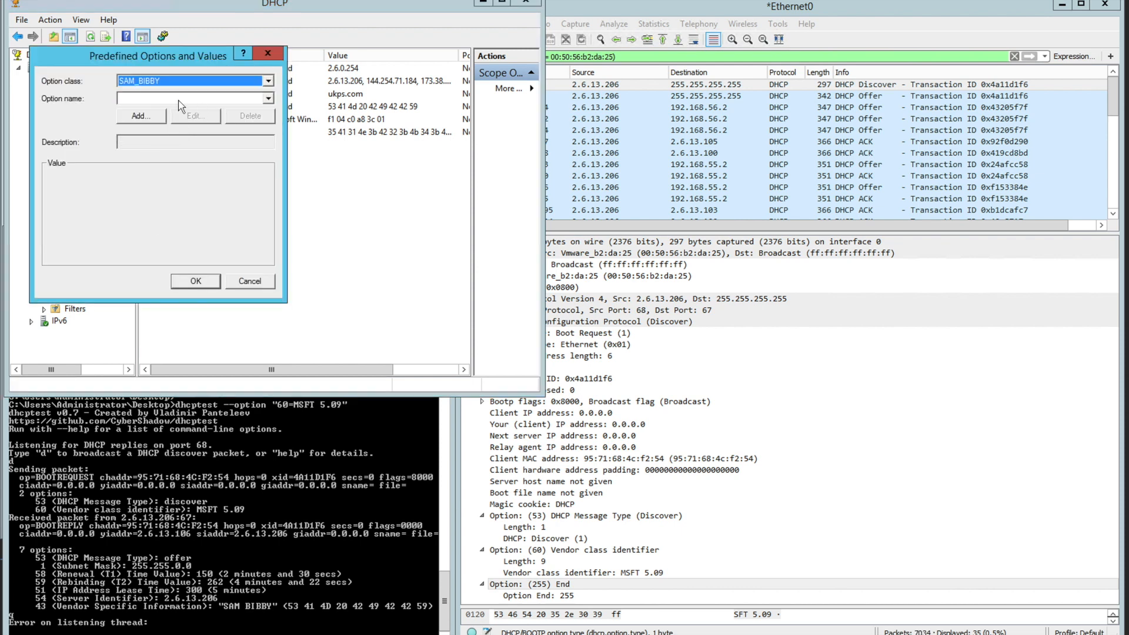
left_click(141, 116)
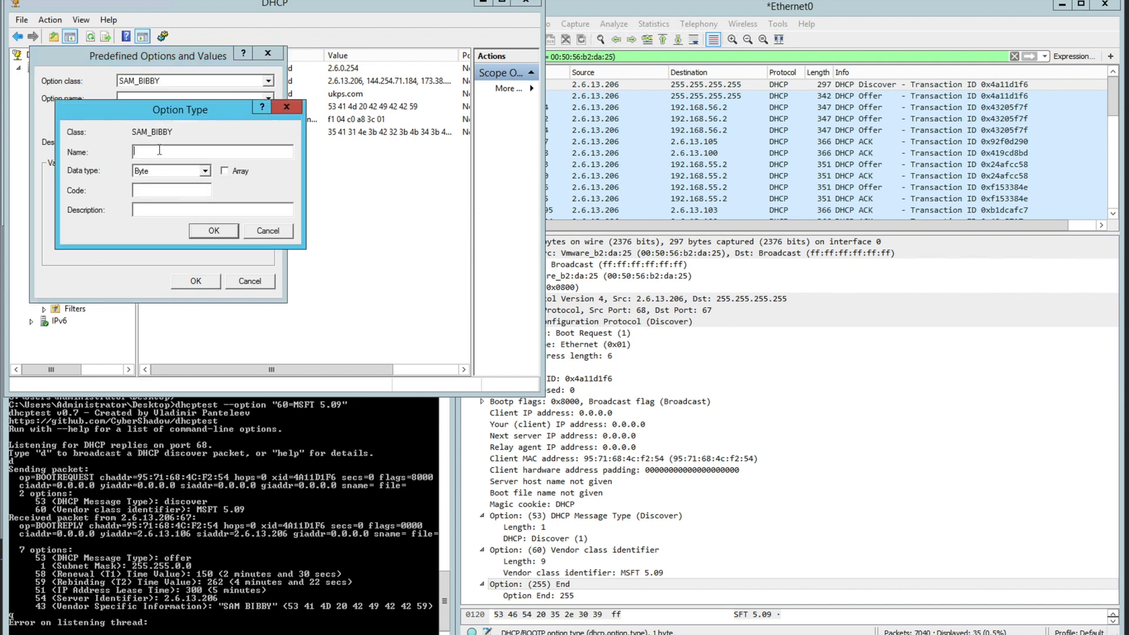
type("O43f")
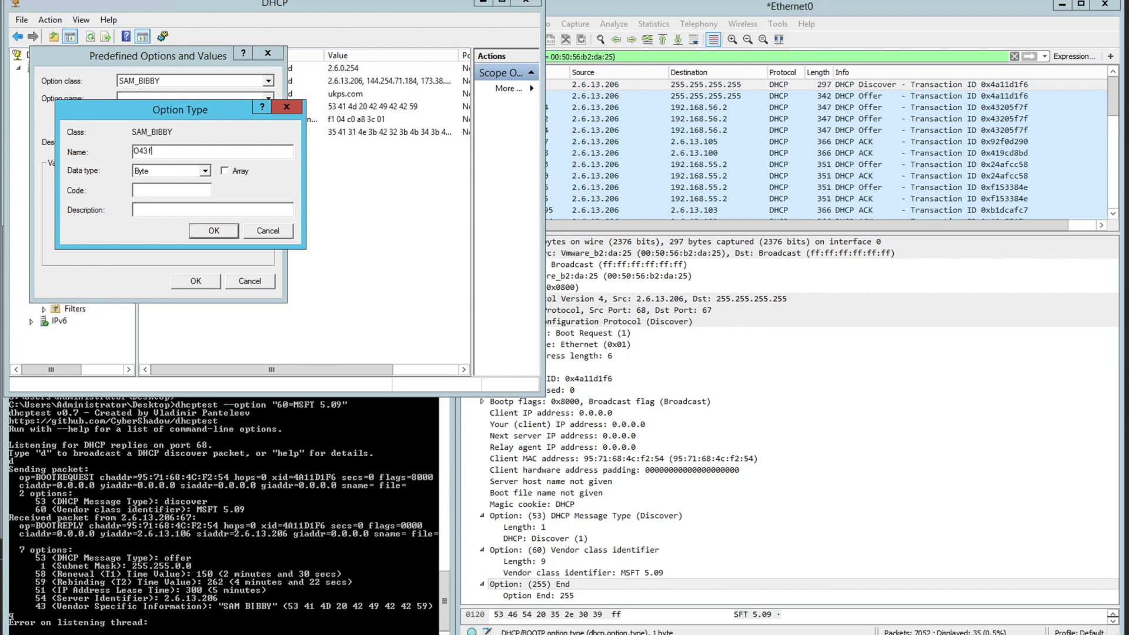
Give the new option Binary data type and code 43, and confirm both dialogs.
left_click(205, 171)
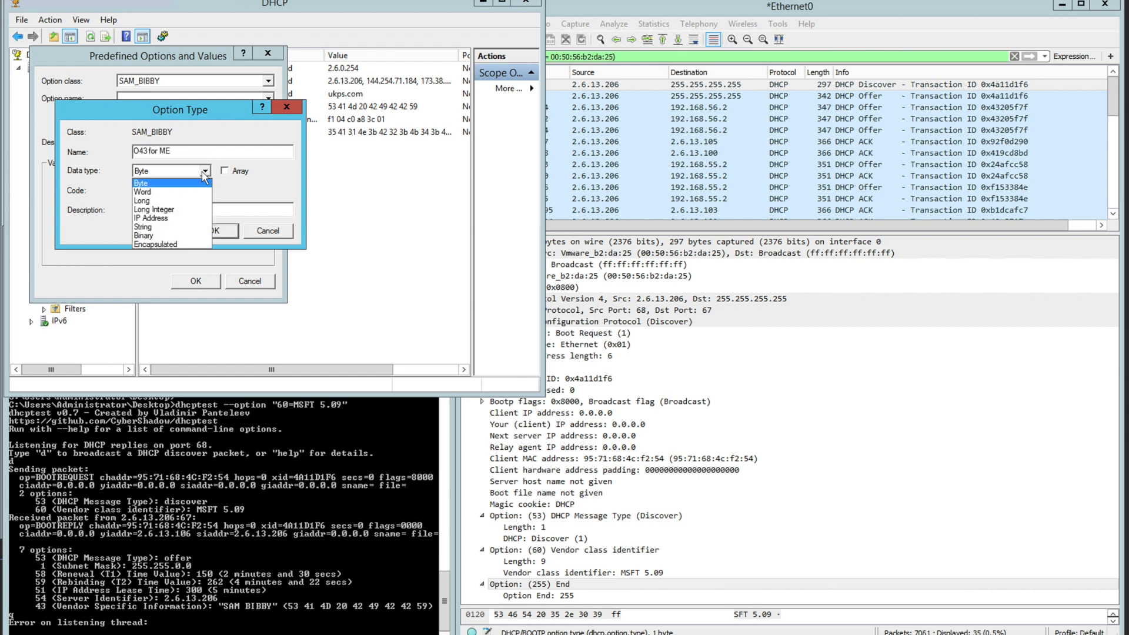
left_click(142, 236)
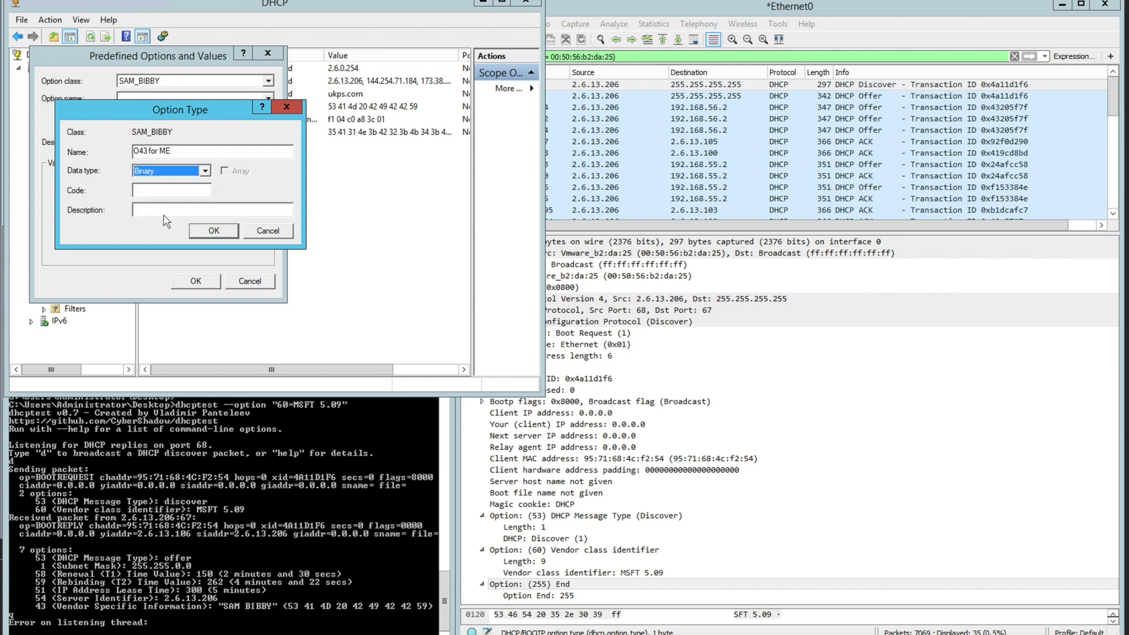
left_click(205, 170)
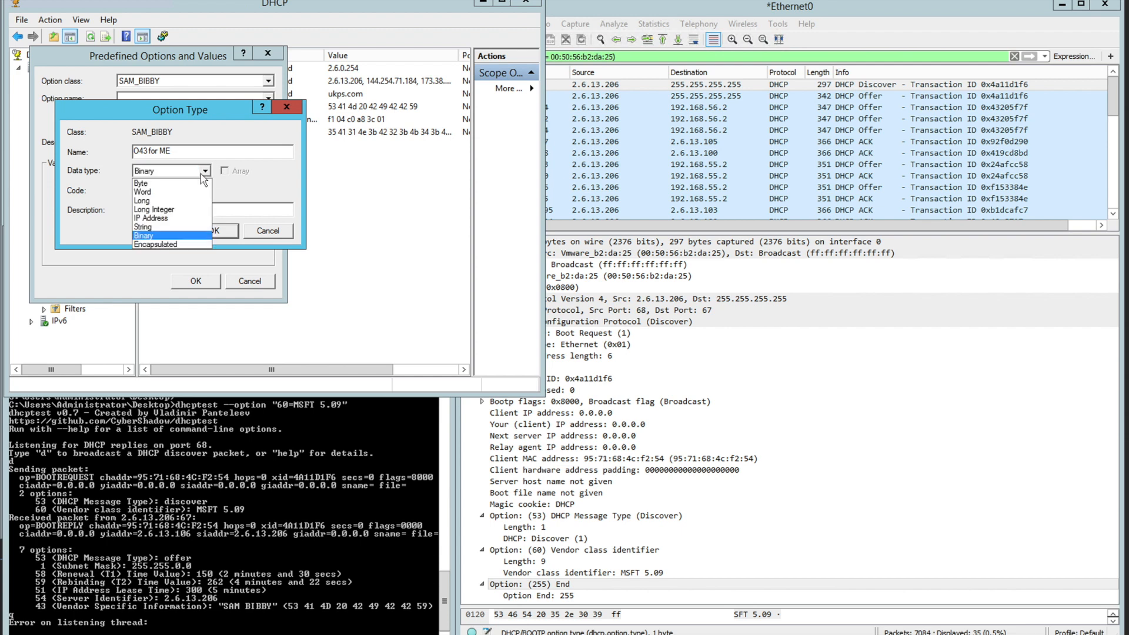
left_click(144, 234)
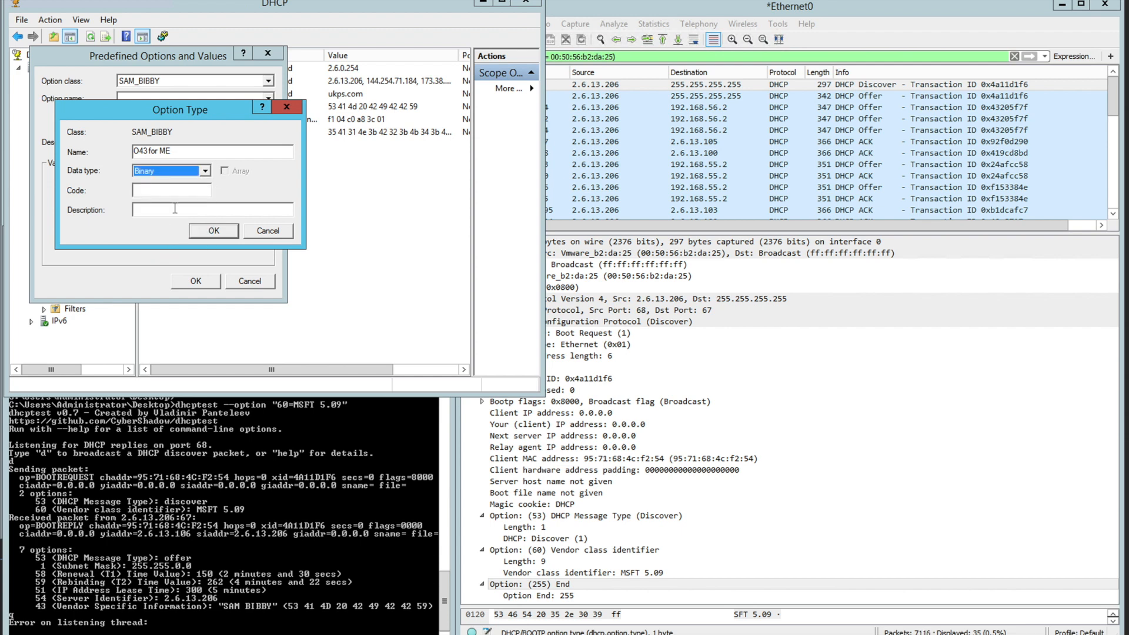
type("43")
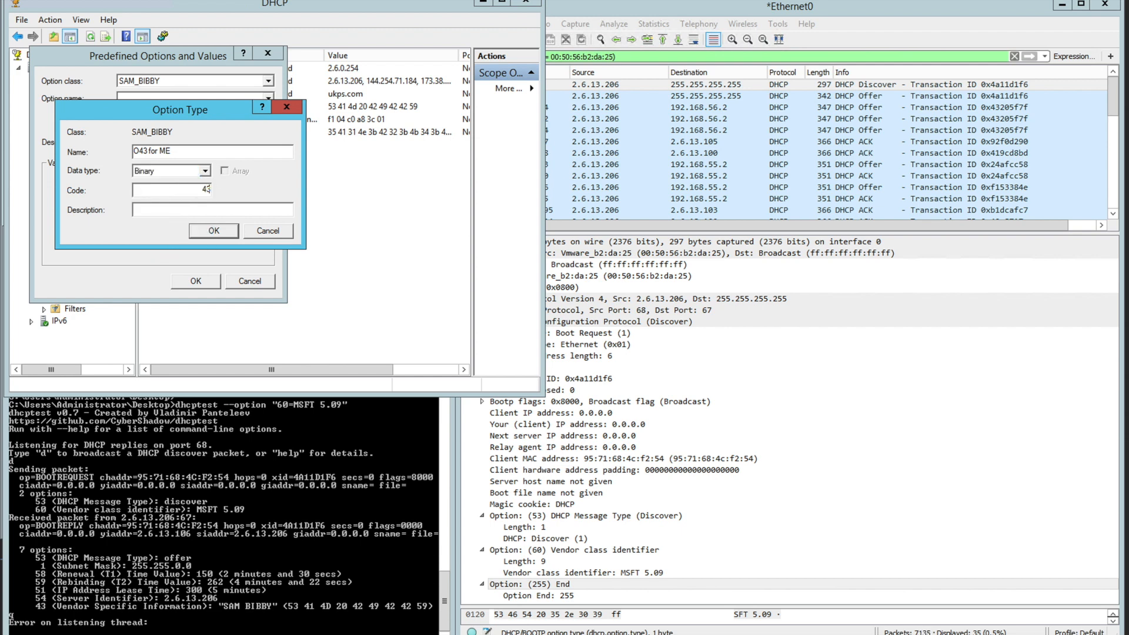
left_click(213, 231)
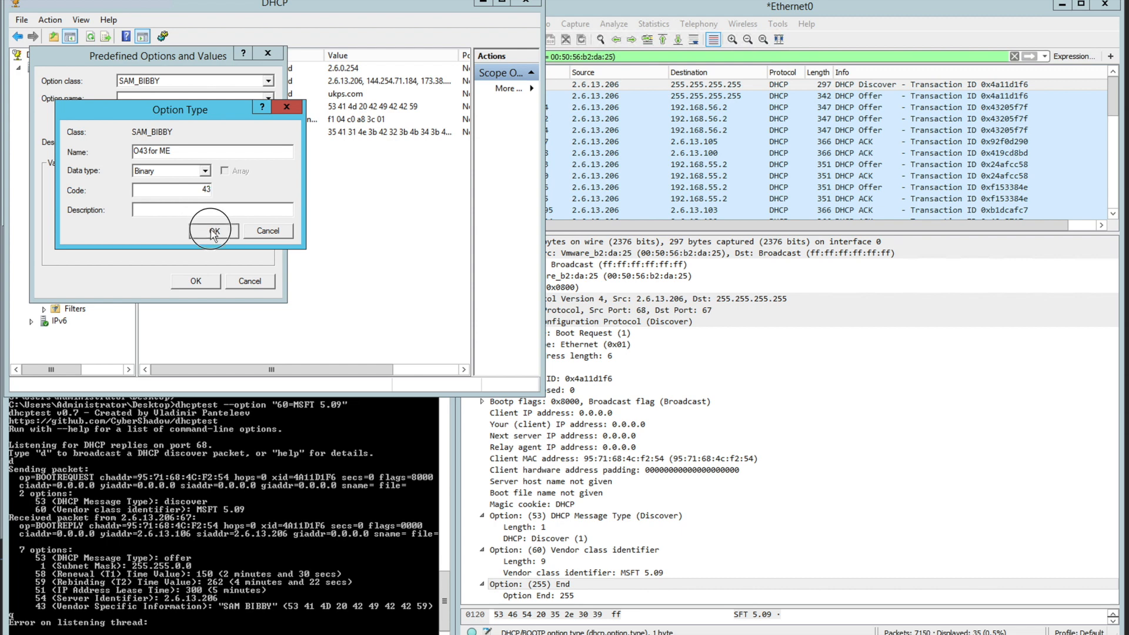
left_click(211, 230)
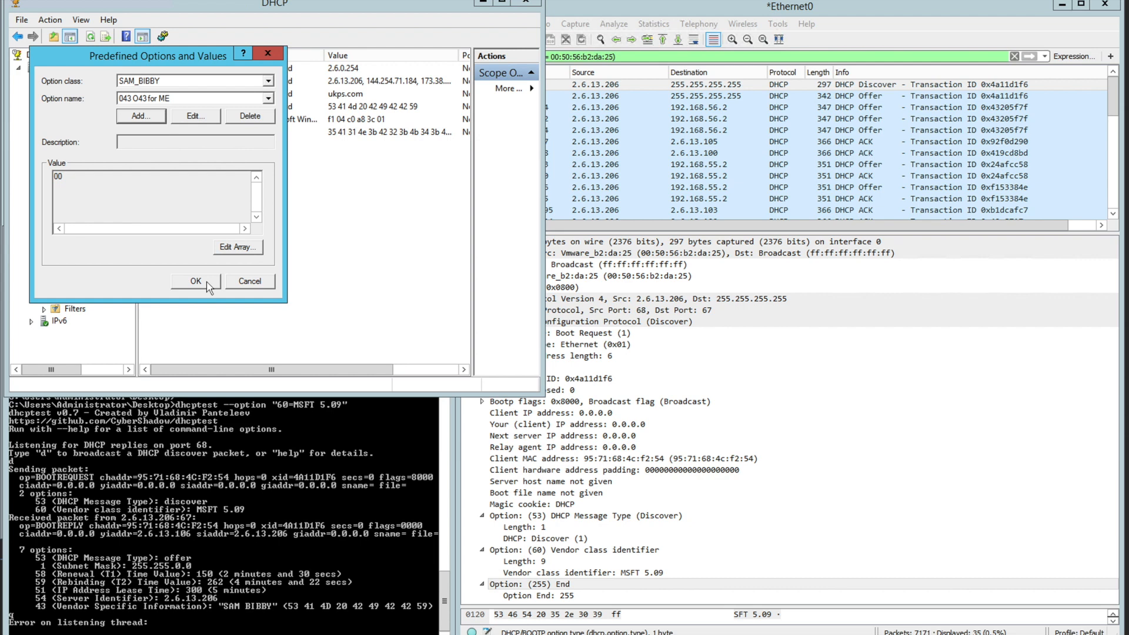
left_click(195, 281)
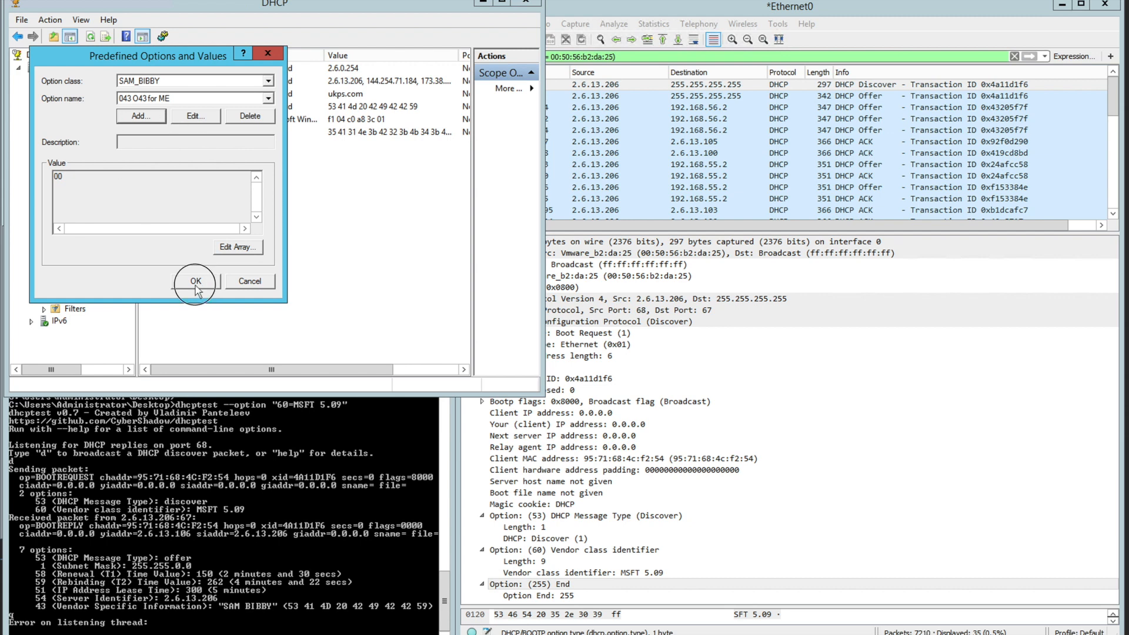
left_click(195, 281)
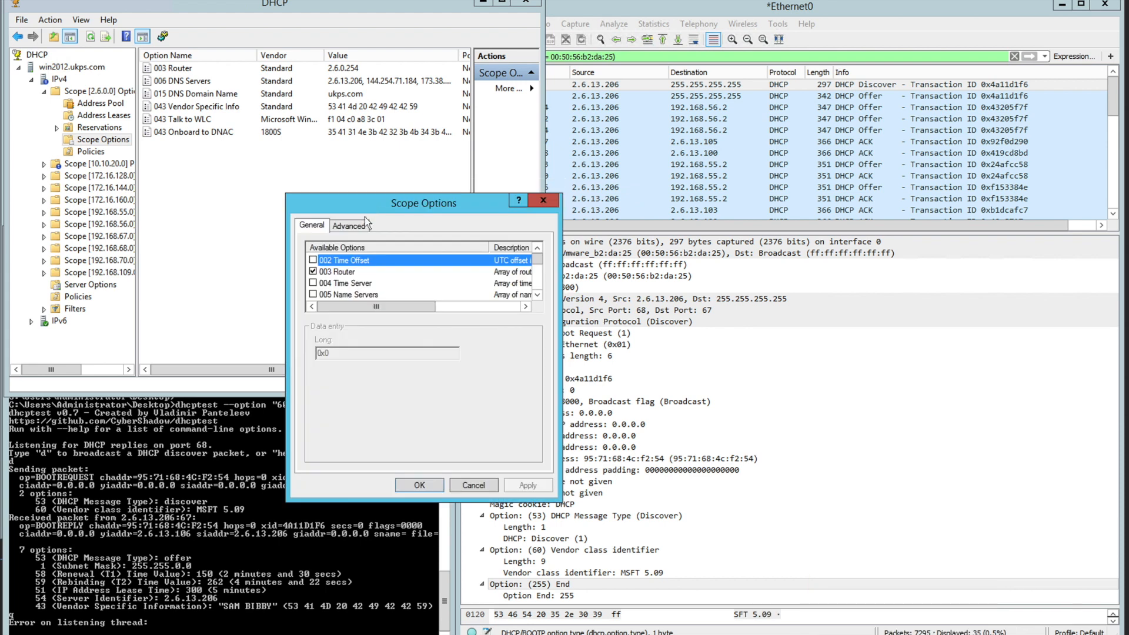
Enable scope option 043 O43 for ME under SAM_BIBBY with data 'I LIKE CISCO 1800s'.
left_click(349, 225)
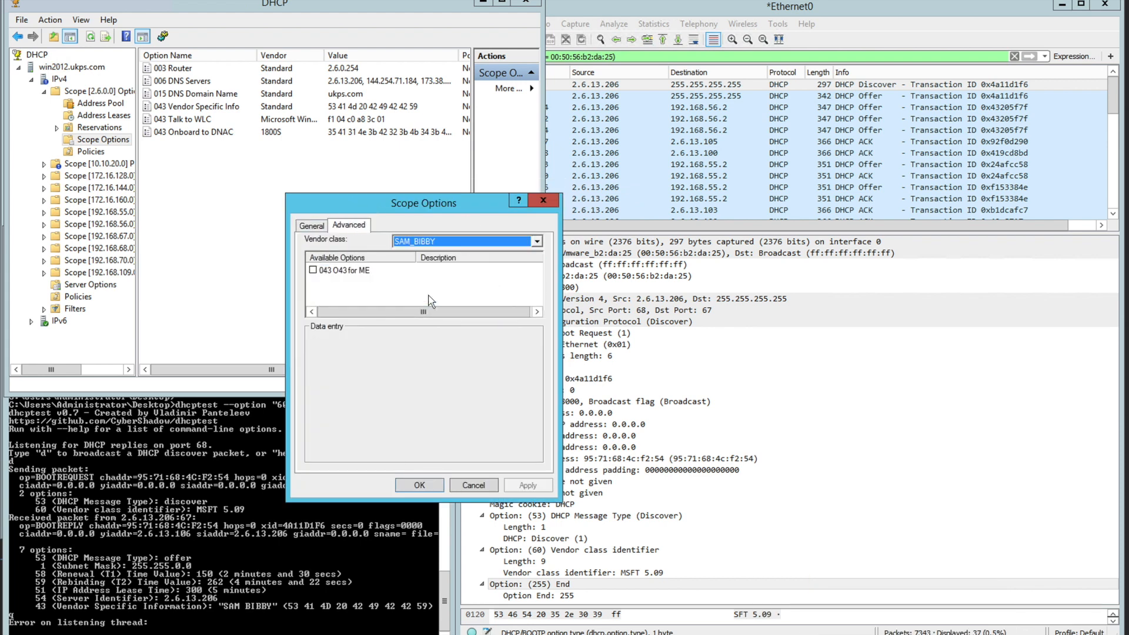
left_click(313, 270)
type(".I LIKE CISCO 18")
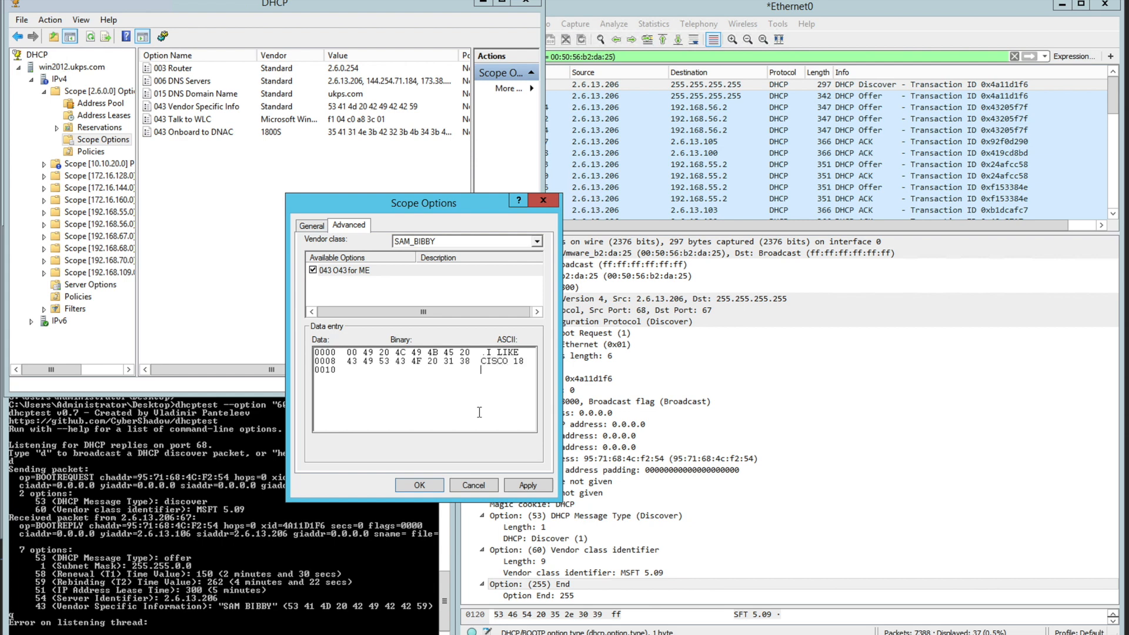
left_click(528, 484)
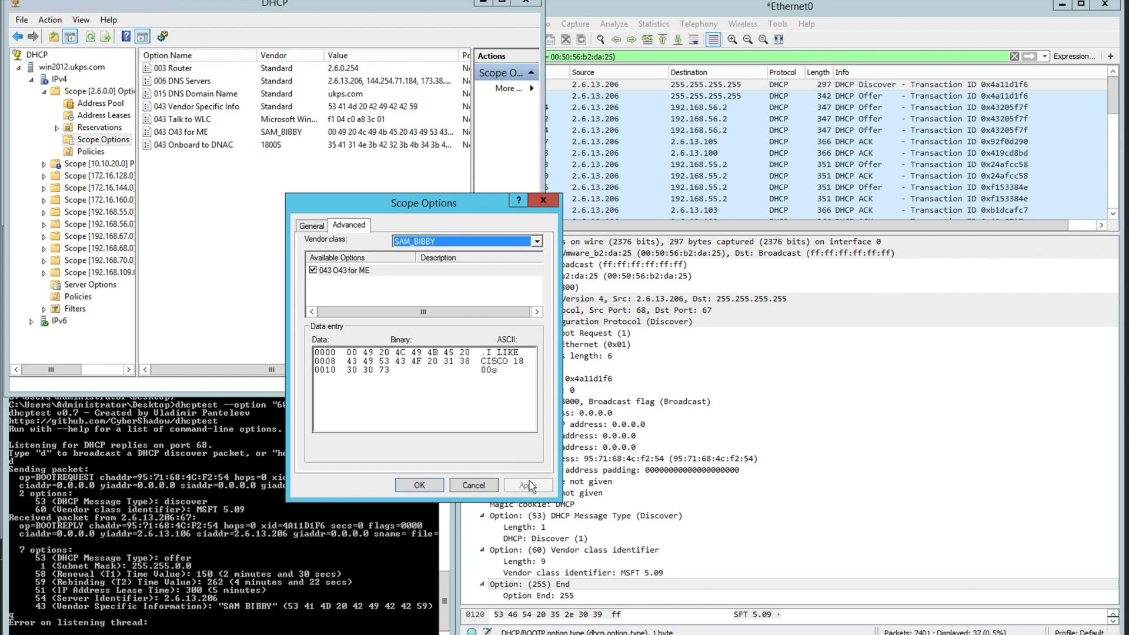
left_click(528, 485)
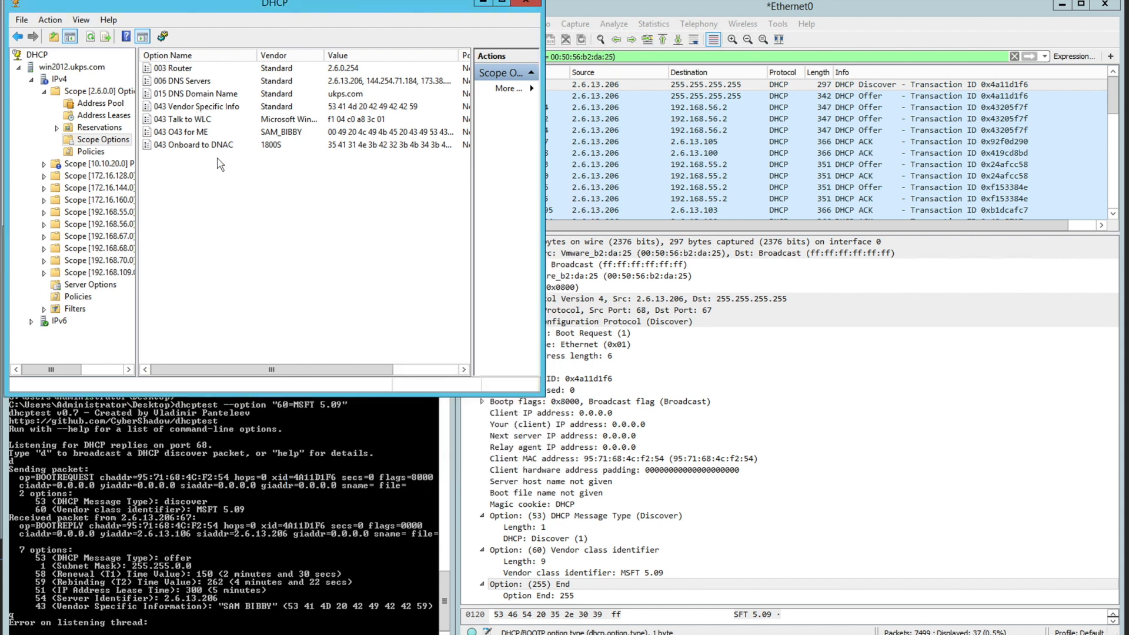
Inspect the standard option 043 and close it unchanged.
left_click(196, 106)
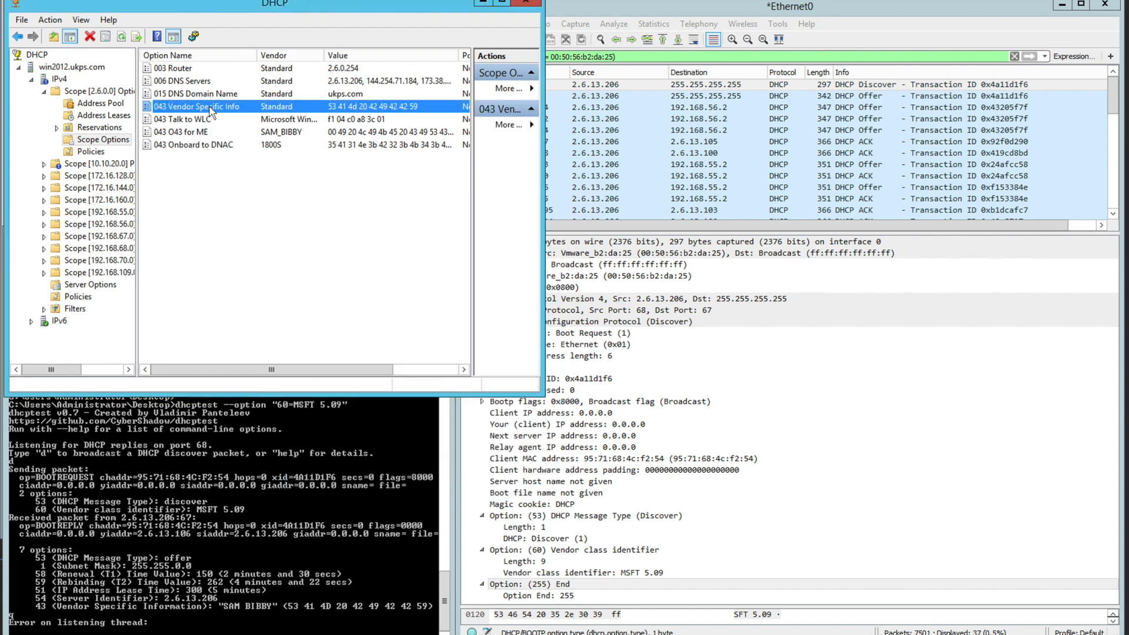
double_click(196, 106)
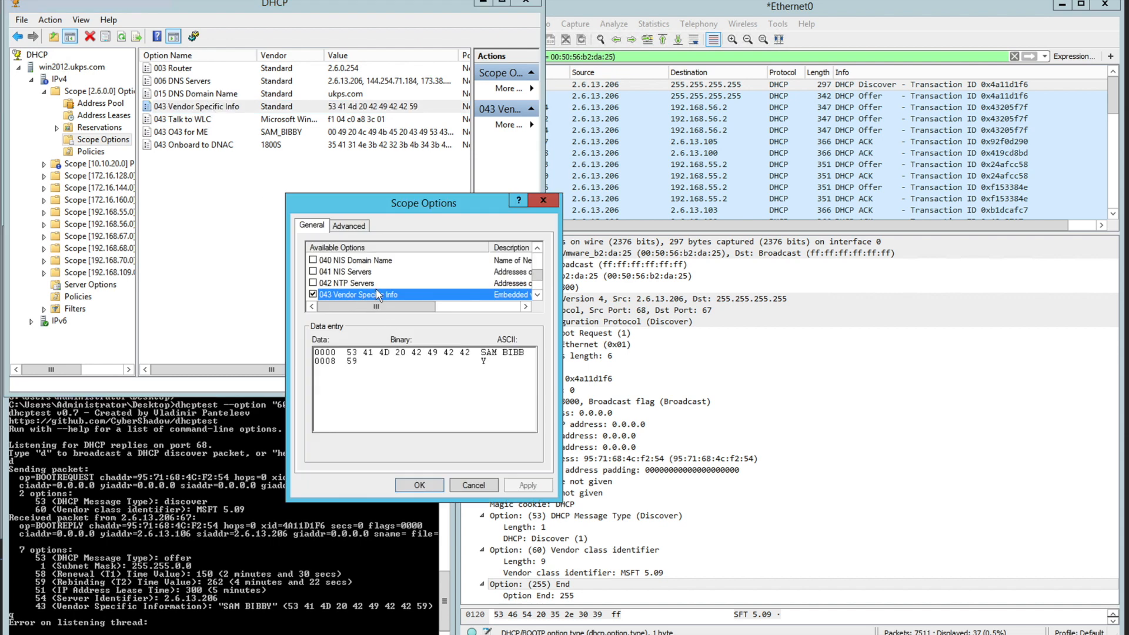
mouse_move(493, 363)
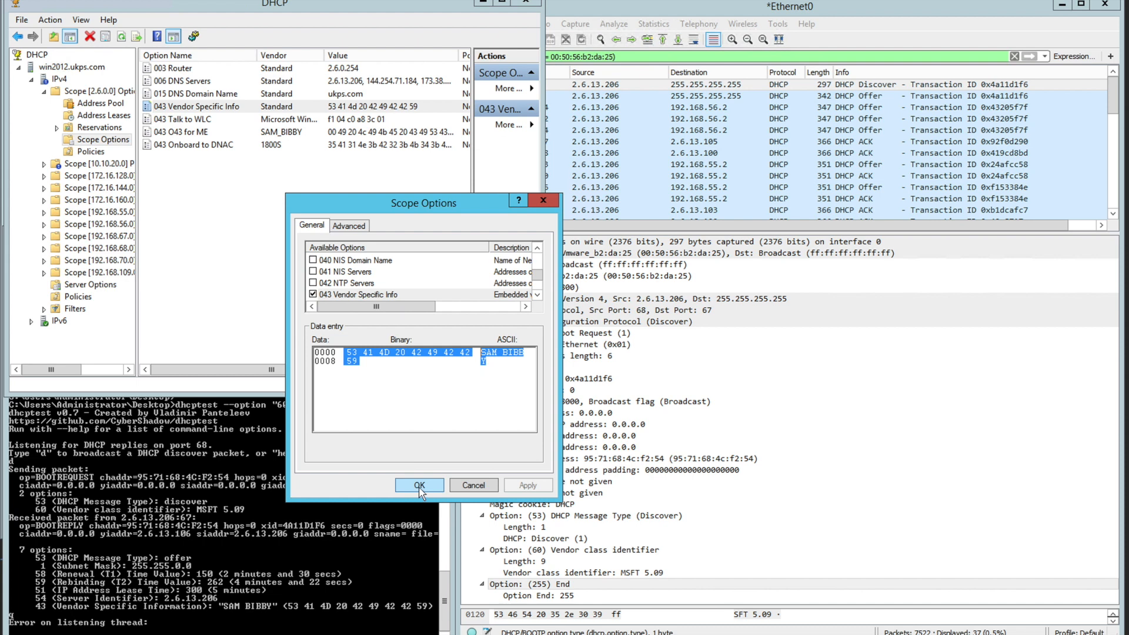
left_click(418, 485)
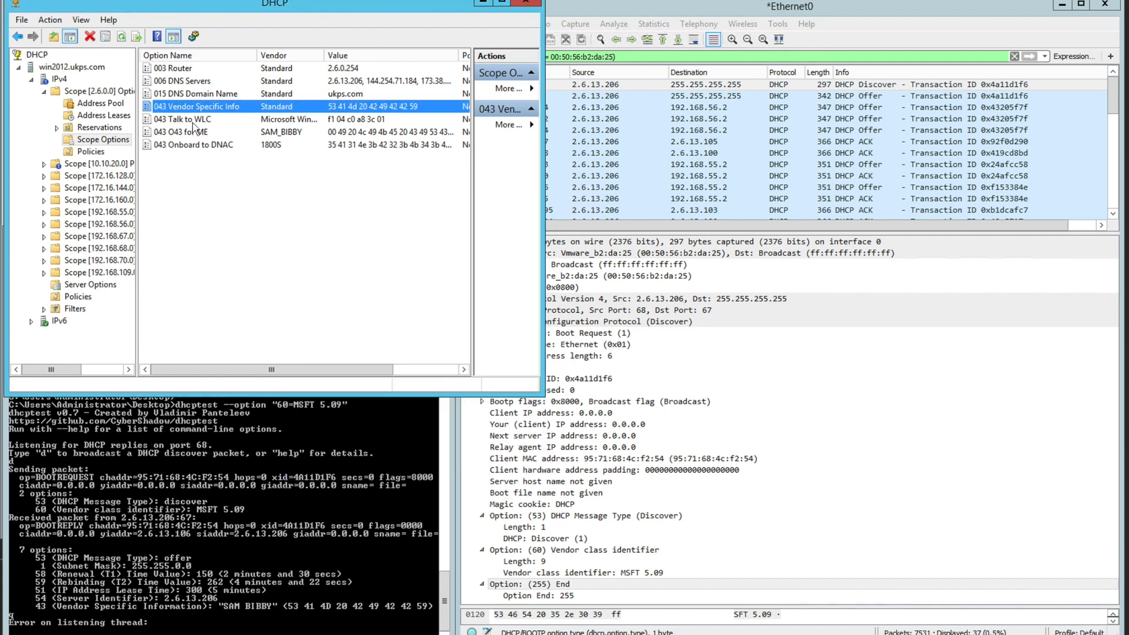
Review the Talk to WLC hex value, then save the Onboard to DNAC option for 1800S.
double_click(182, 119)
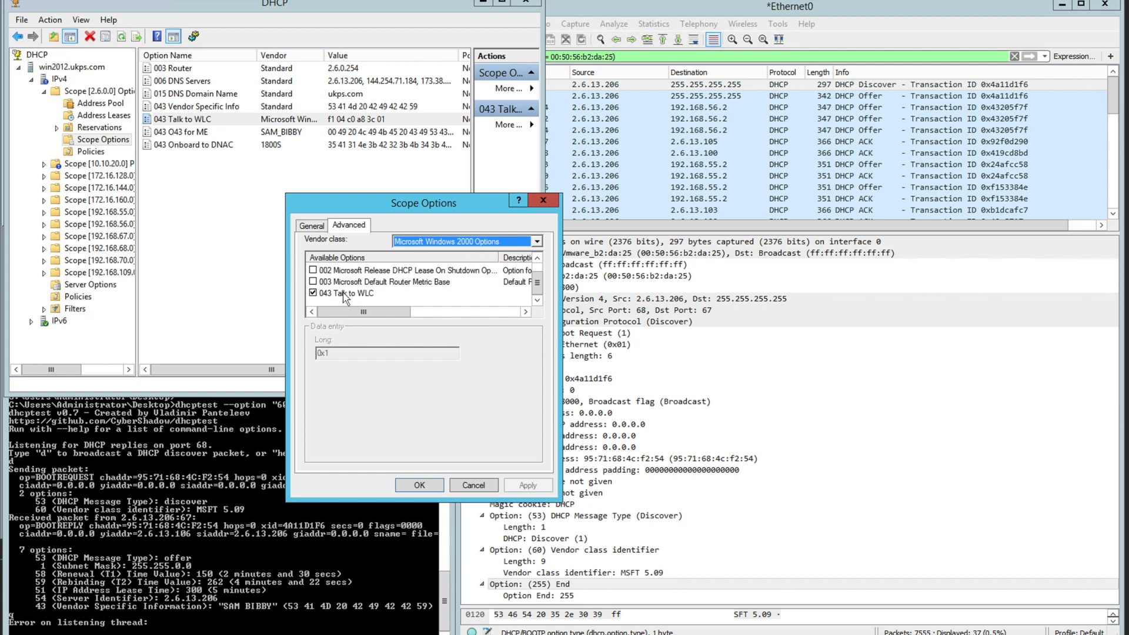
left_click(346, 292)
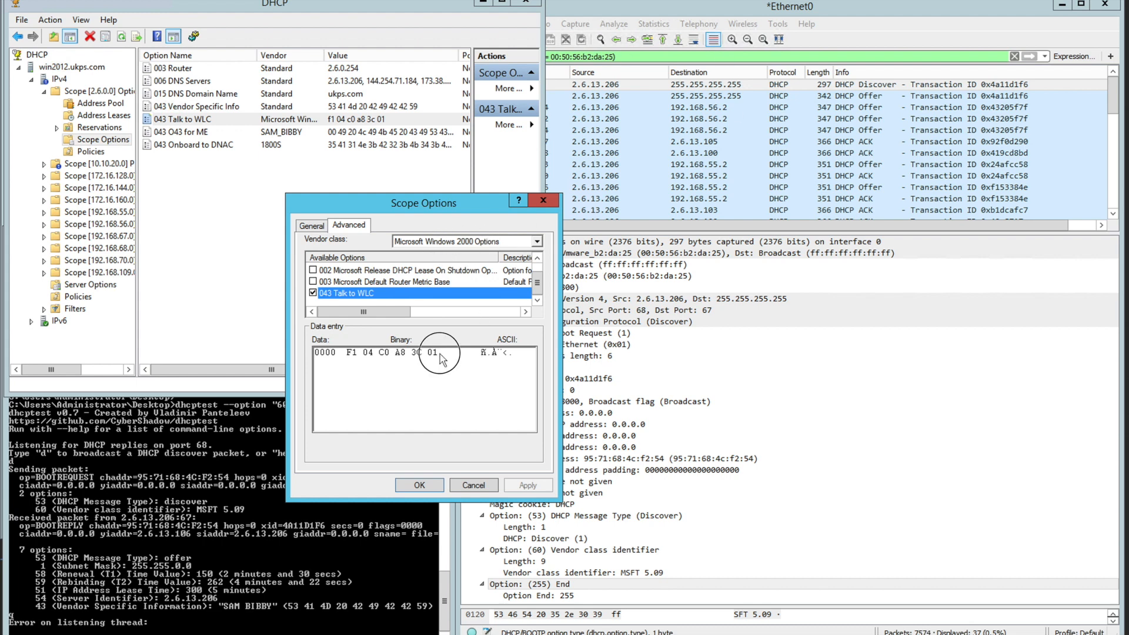
double_click(375, 352)
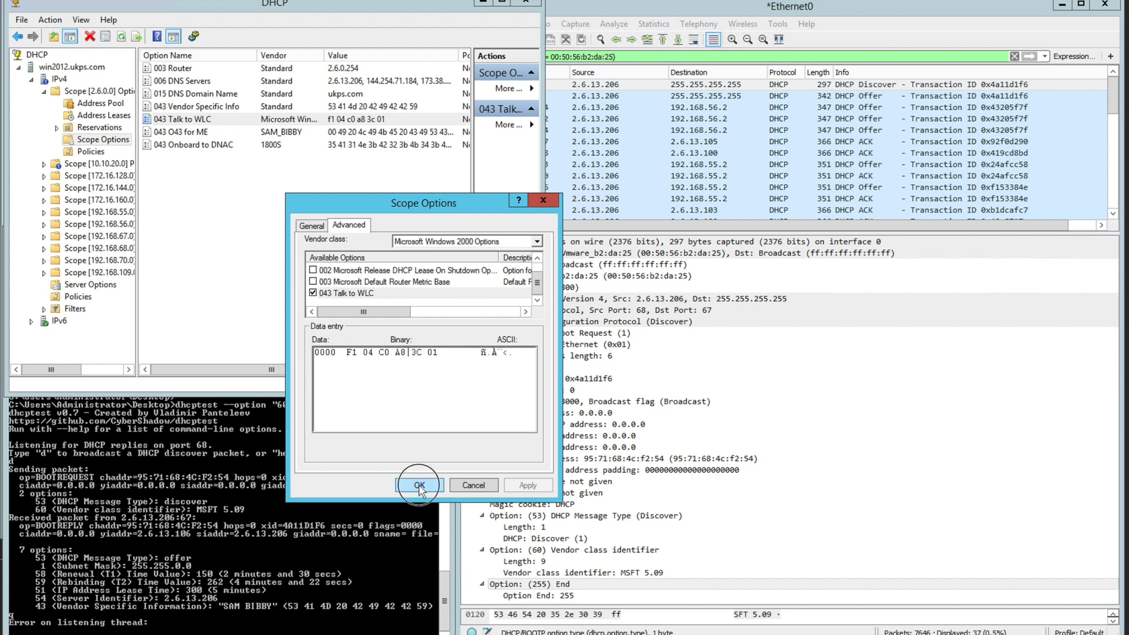
left_click(418, 485)
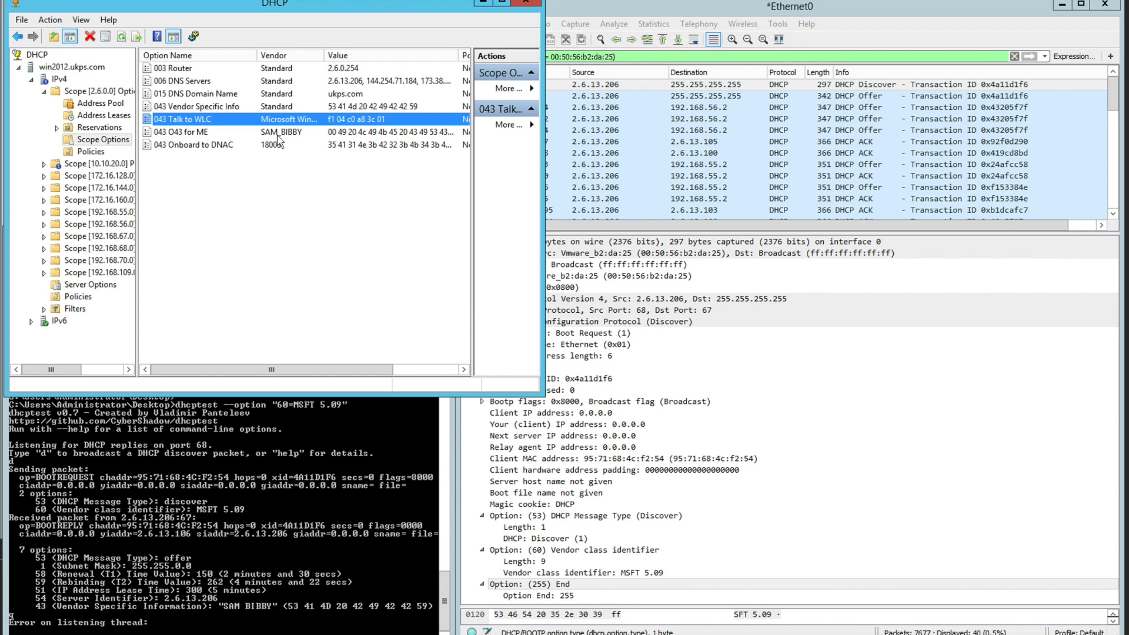
double_click(195, 144)
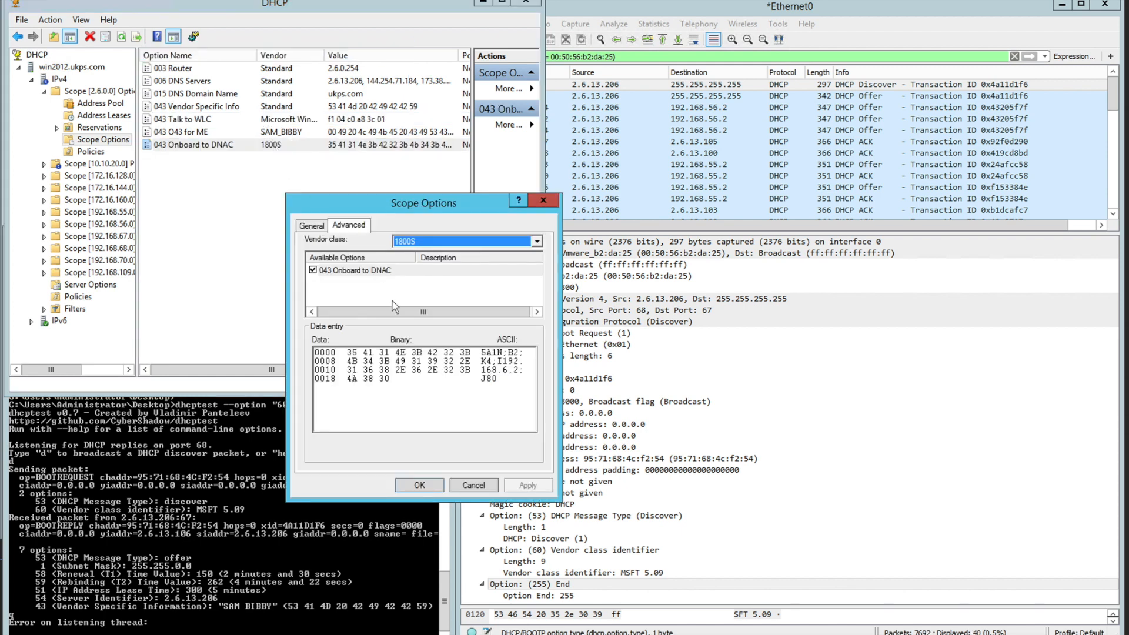
mouse_move(427, 256)
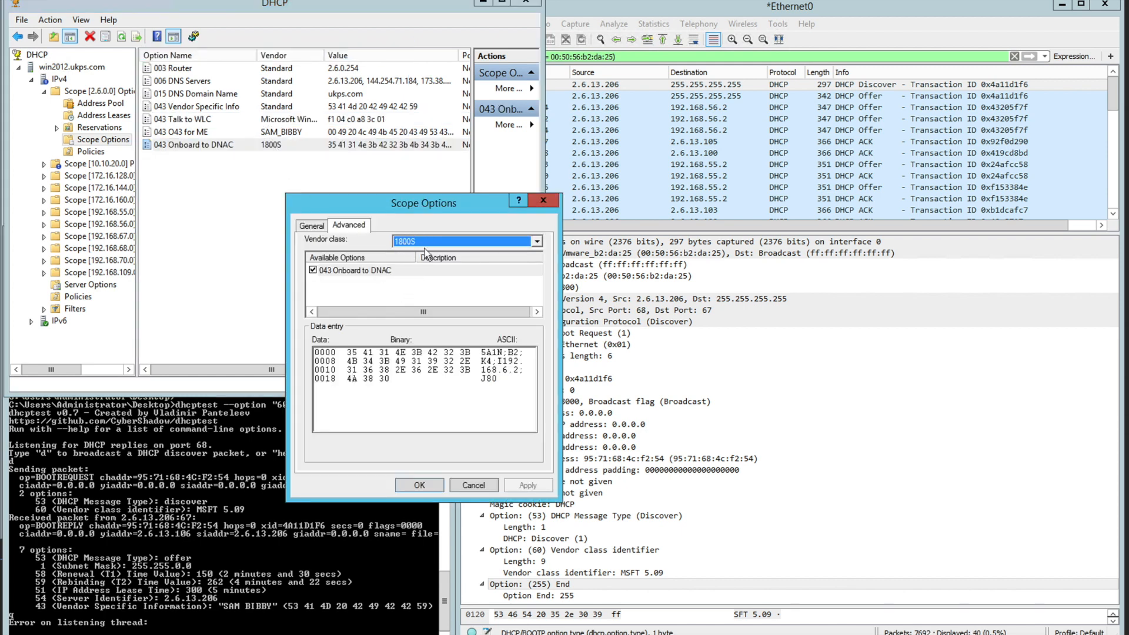
mouse_move(405, 288)
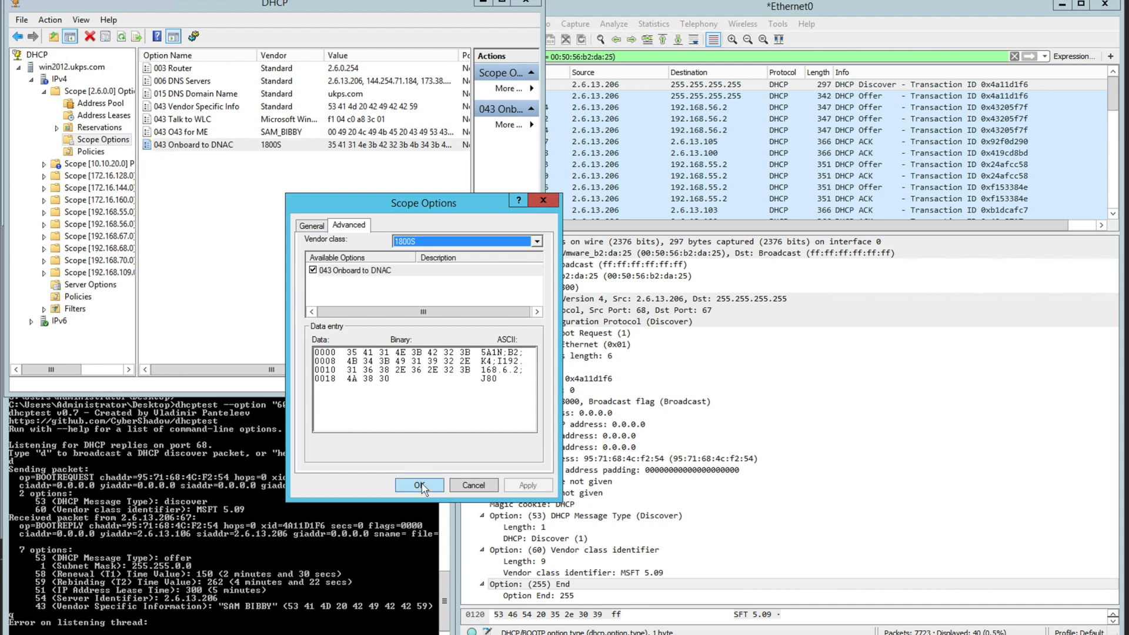
left_click(420, 484)
type("dhcptest")
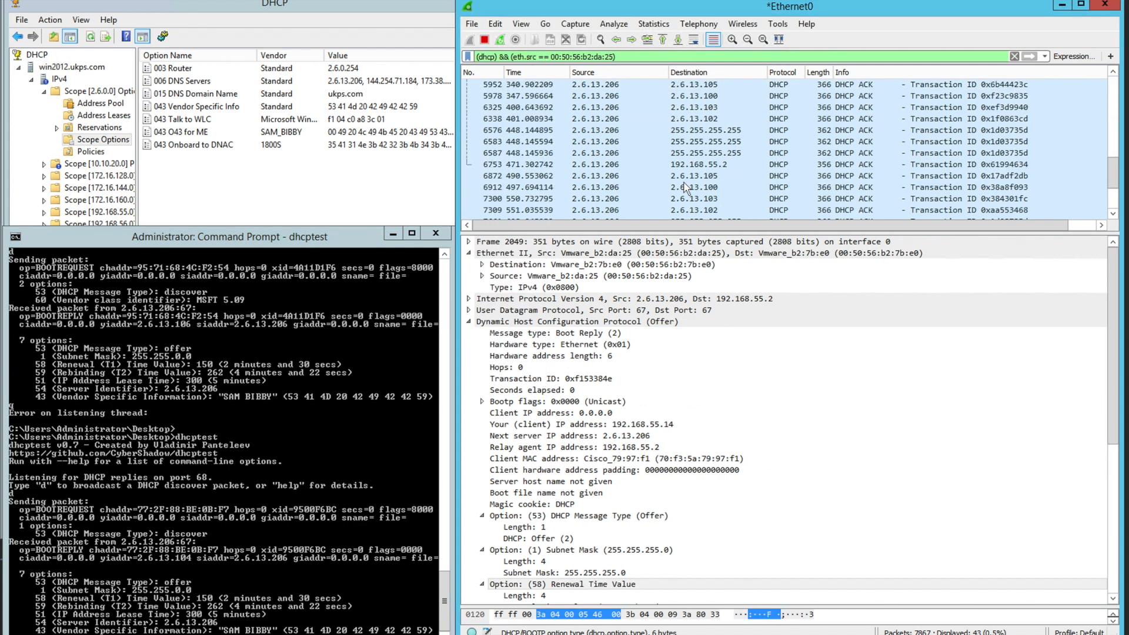
Select the dhcptest Discover packet, transaction 0x9500f6bc, in Wireshark.
left_click(720, 187)
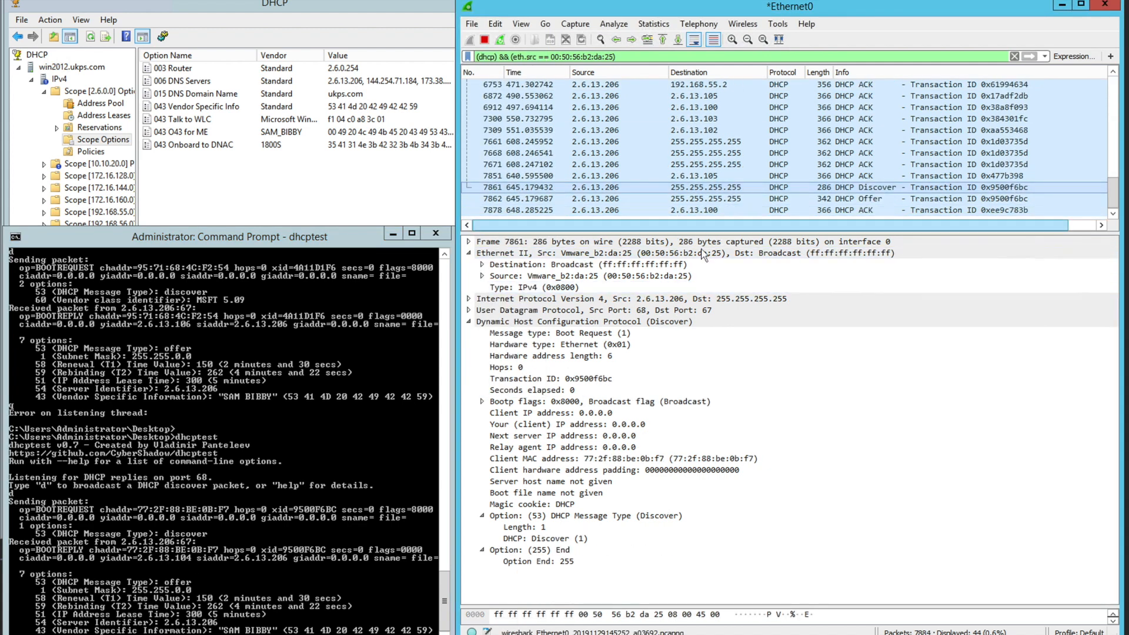
mouse_move(372, 443)
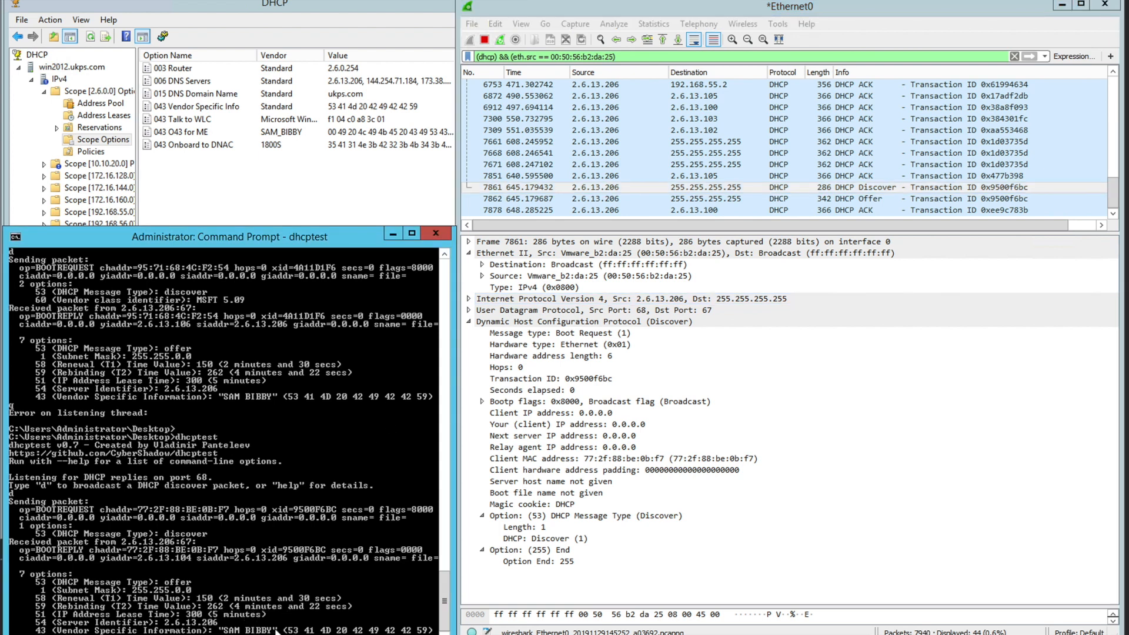
mouse_move(198, 182)
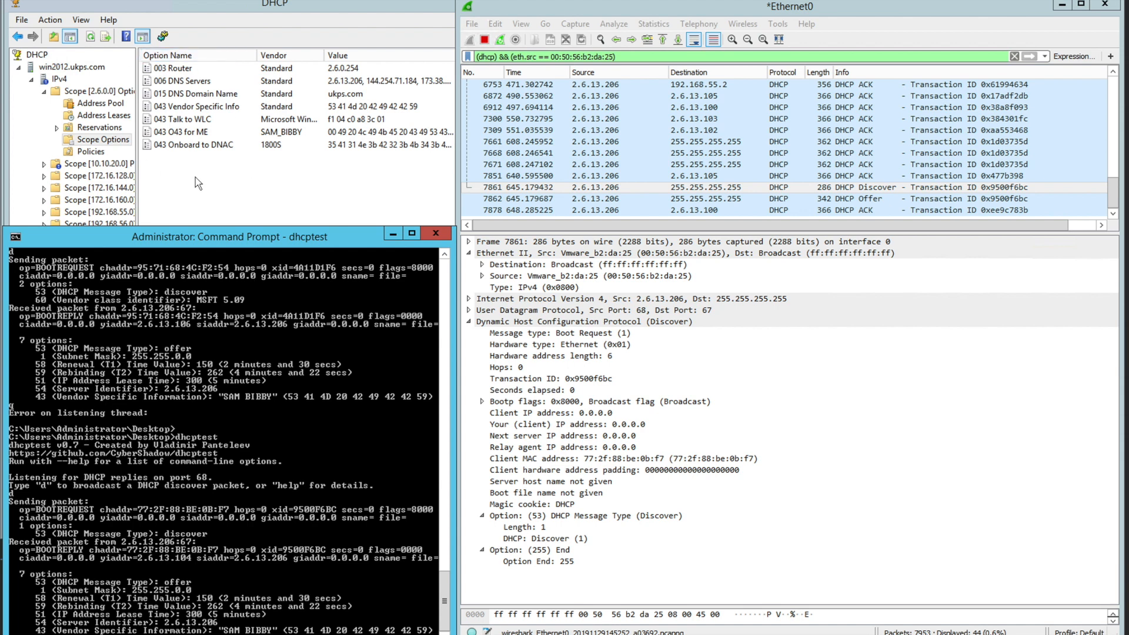
mouse_move(288, 138)
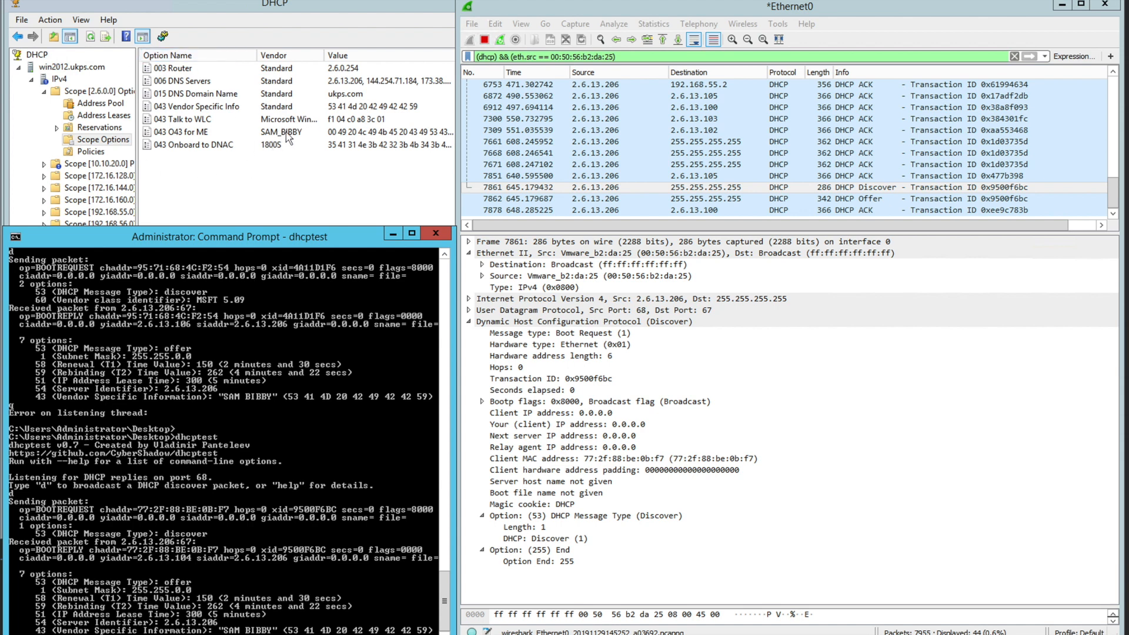
mouse_move(279, 112)
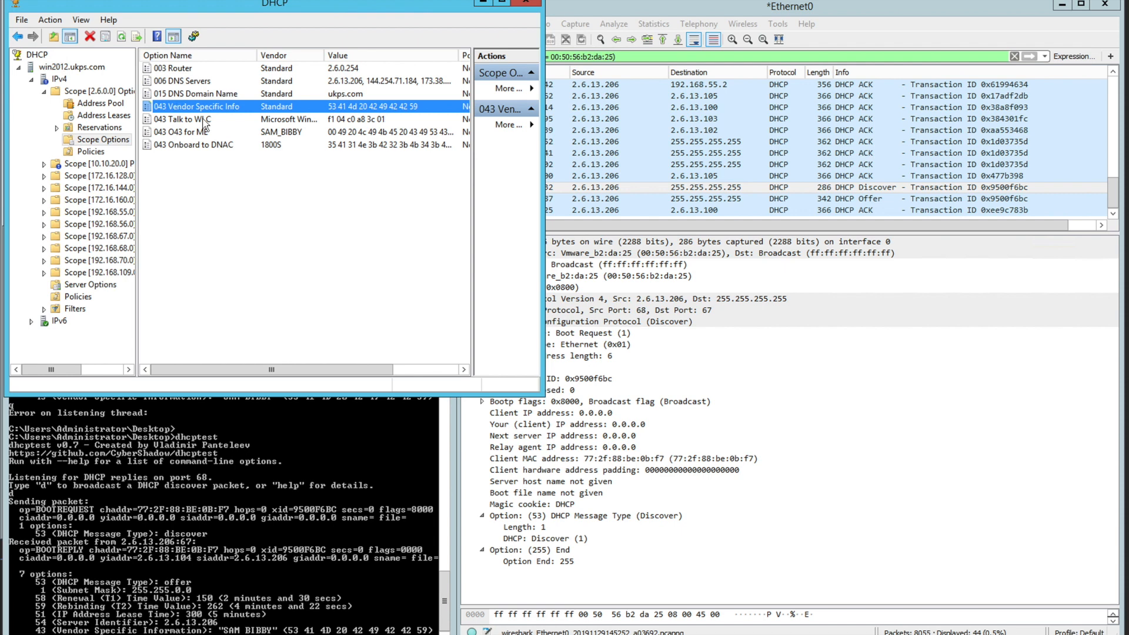
left_click(598, 459)
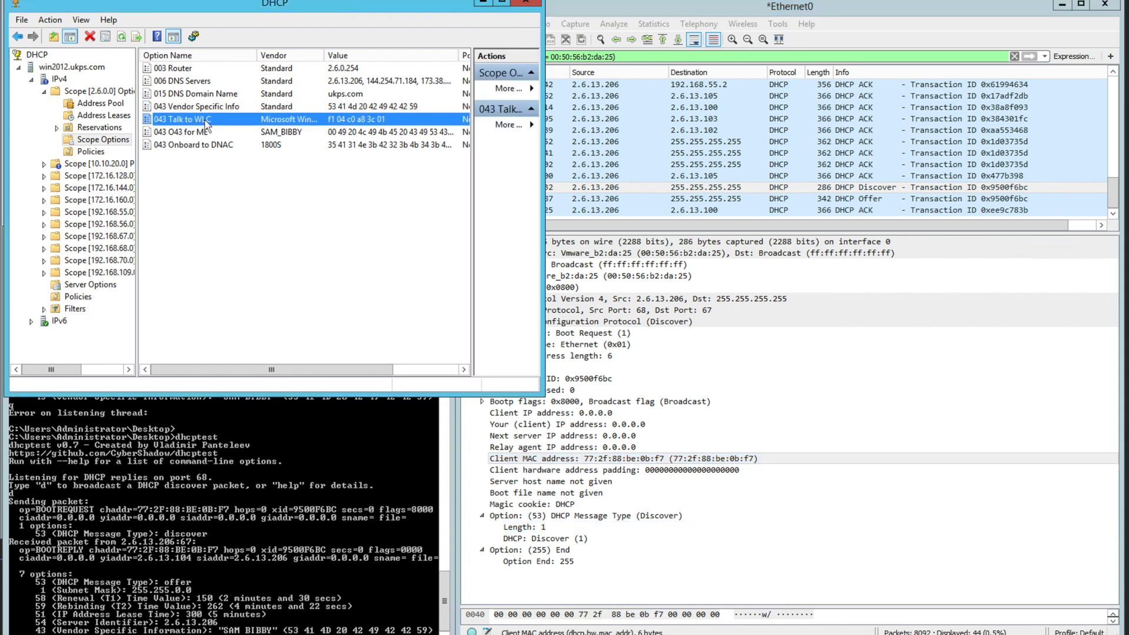
mouse_move(204, 134)
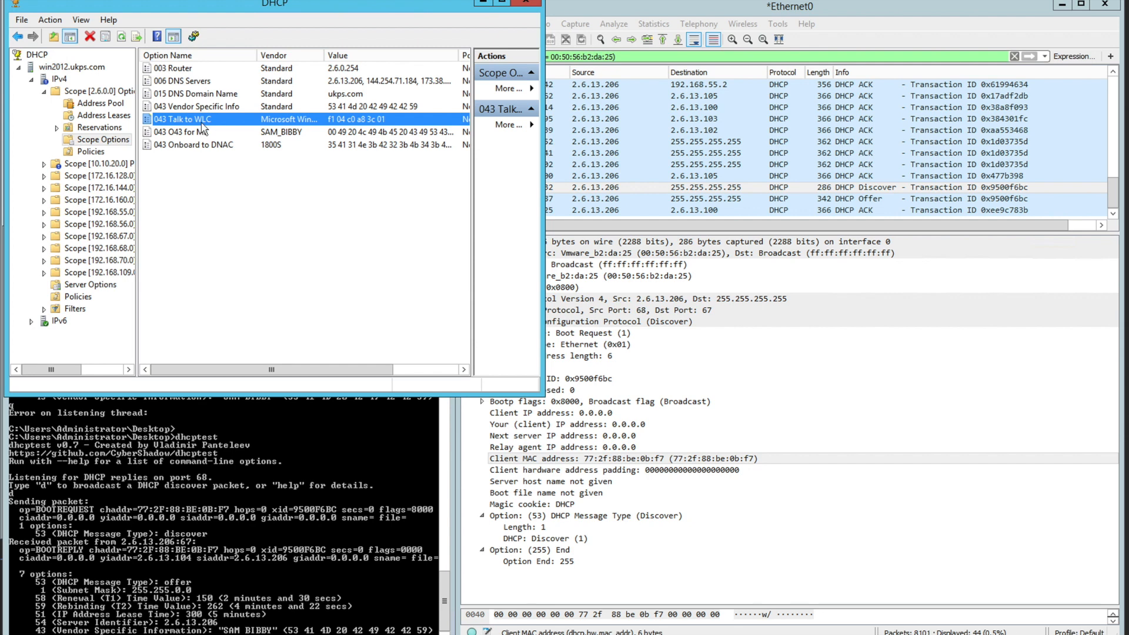
double_click(182, 118)
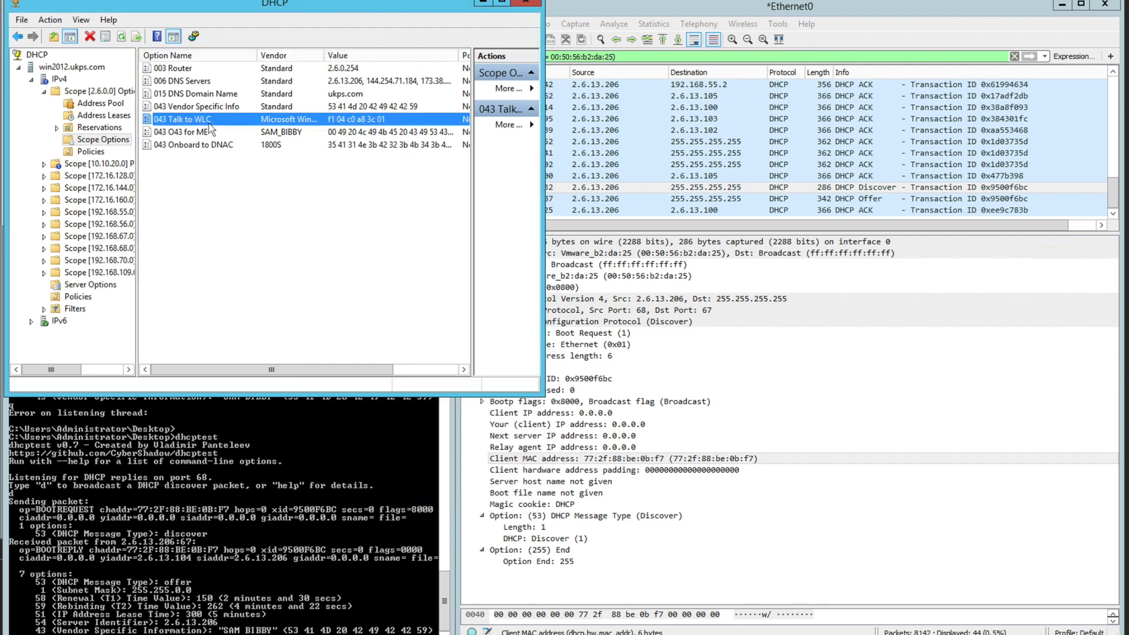
double_click(202, 132)
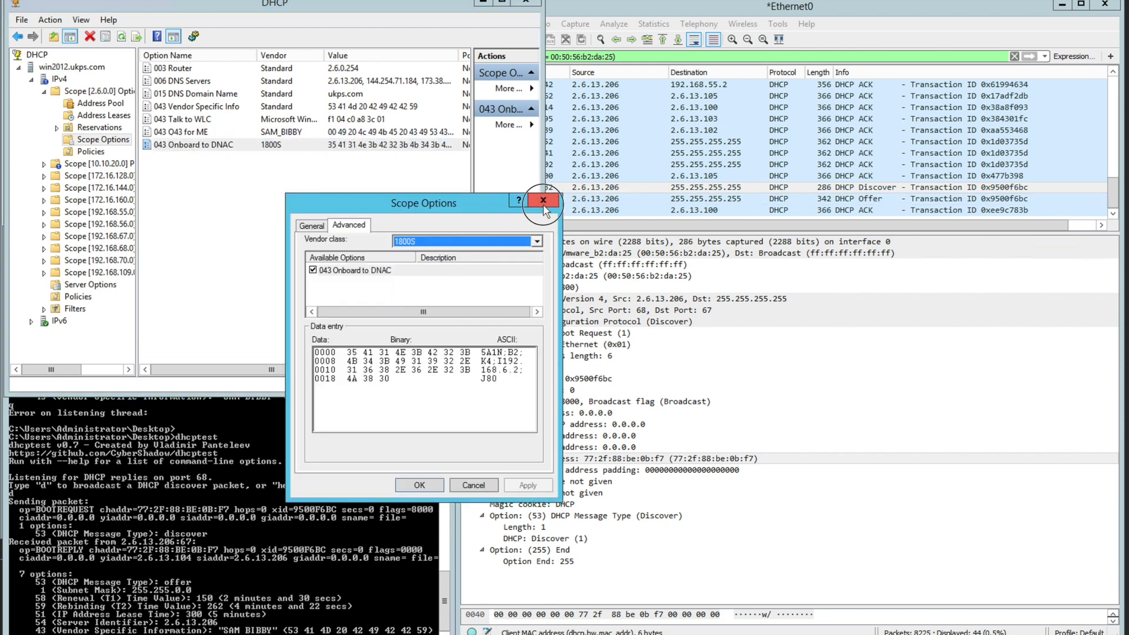
left_click(542, 200)
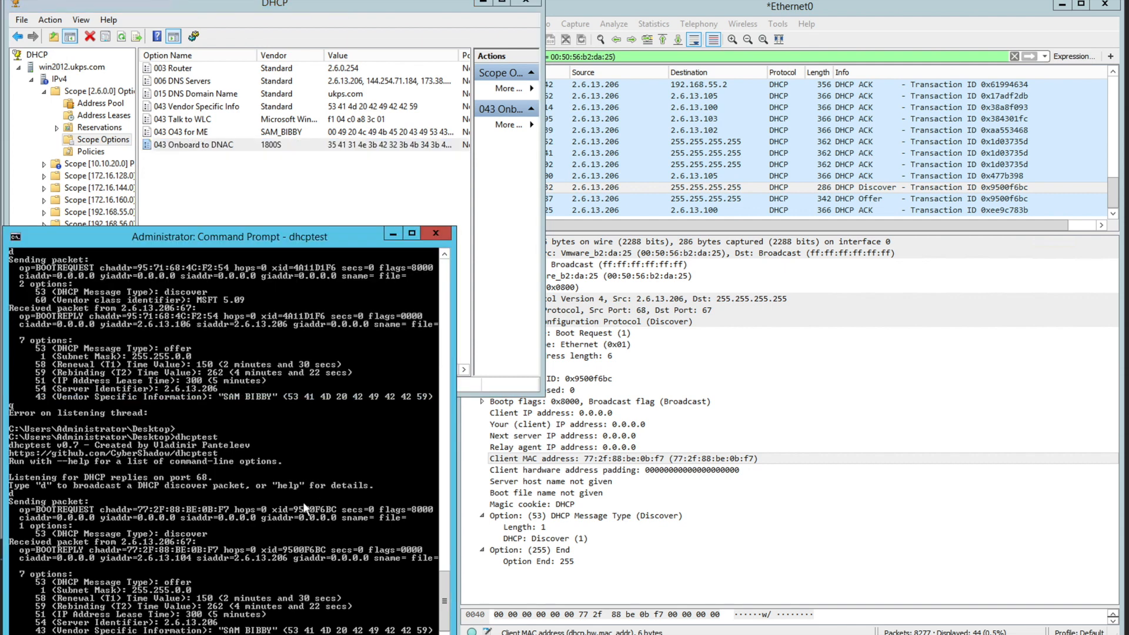
Inspect the DHCP acknowledgement packet from the MSFT 5.0 discover in Wireshark.
scroll("down", 3)
type("dhcptest --option \"60=MSFT 5.0\"")
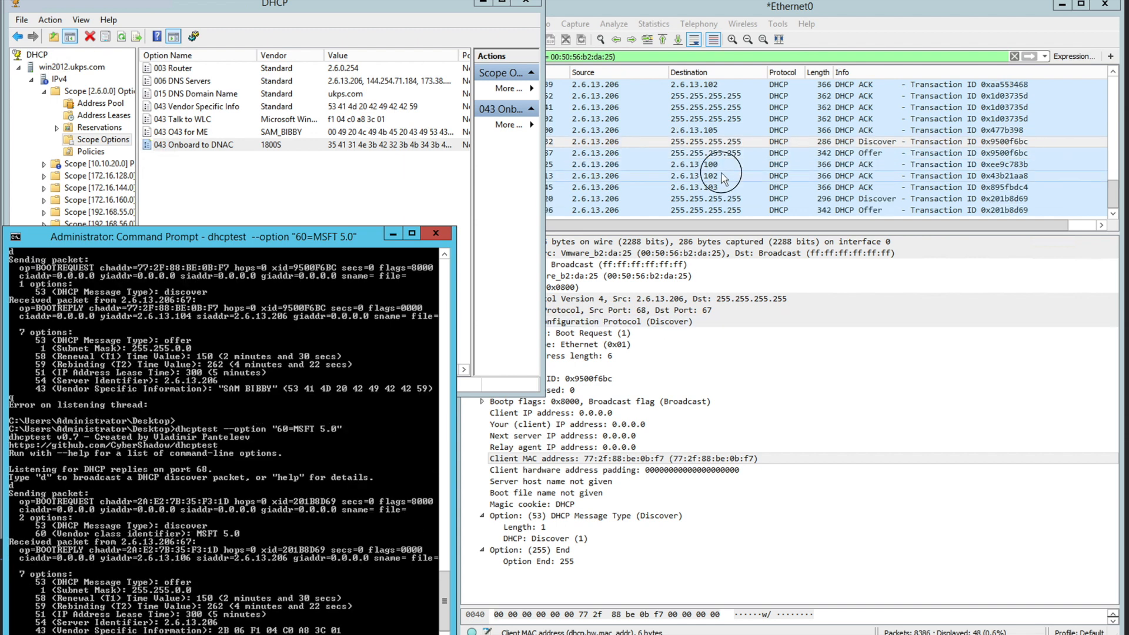
left_click(699, 187)
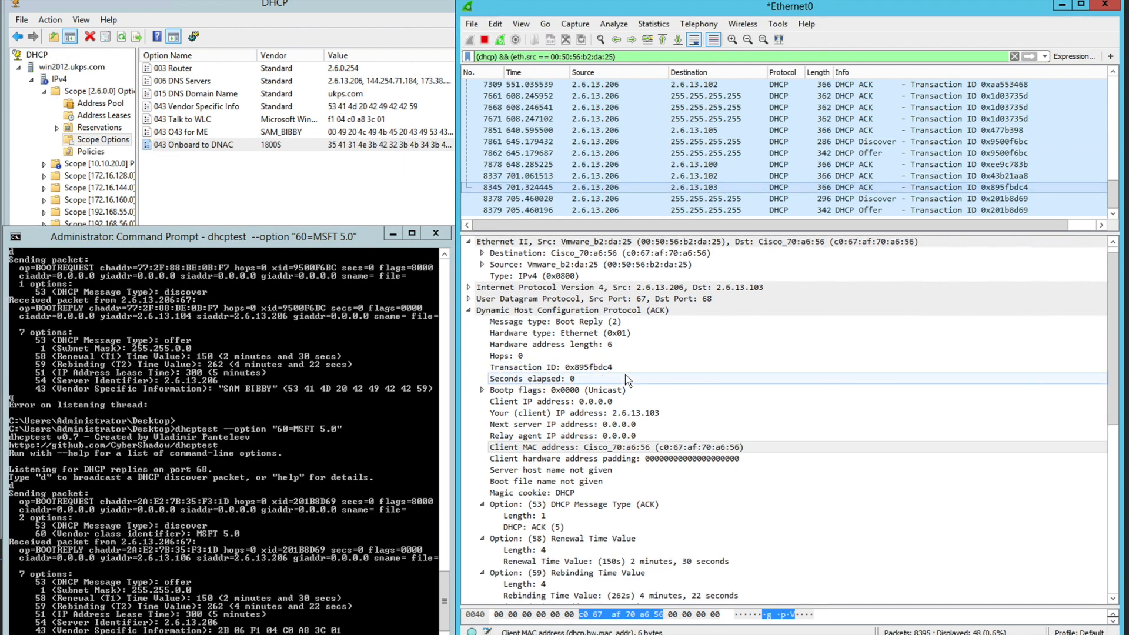
scroll("down", 3)
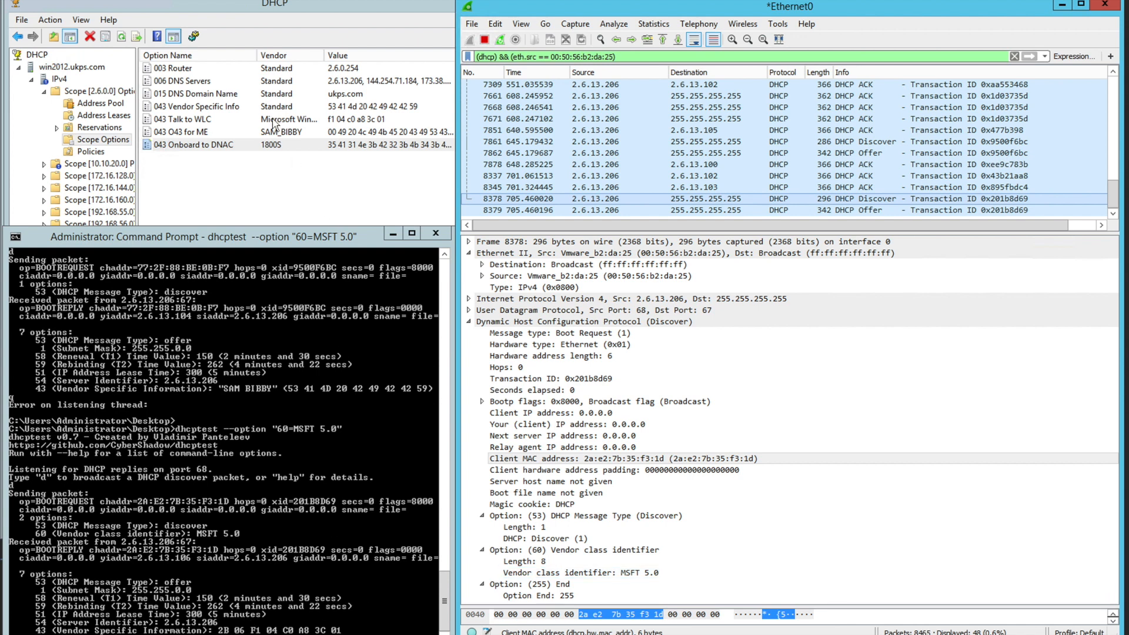
double_click(184, 118)
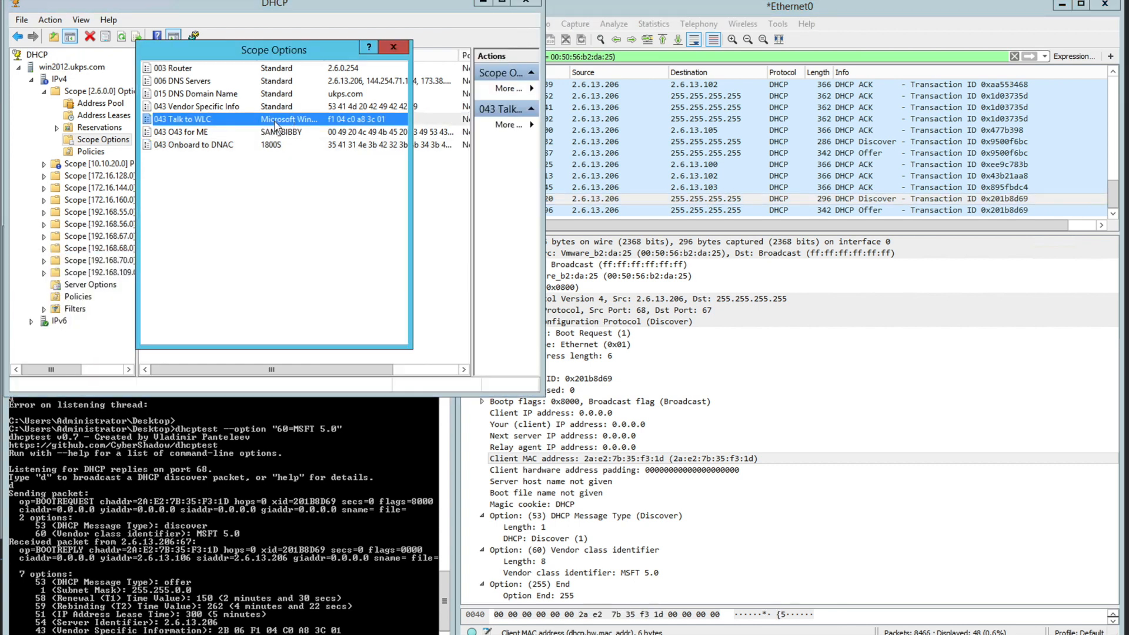
double_click(182, 119)
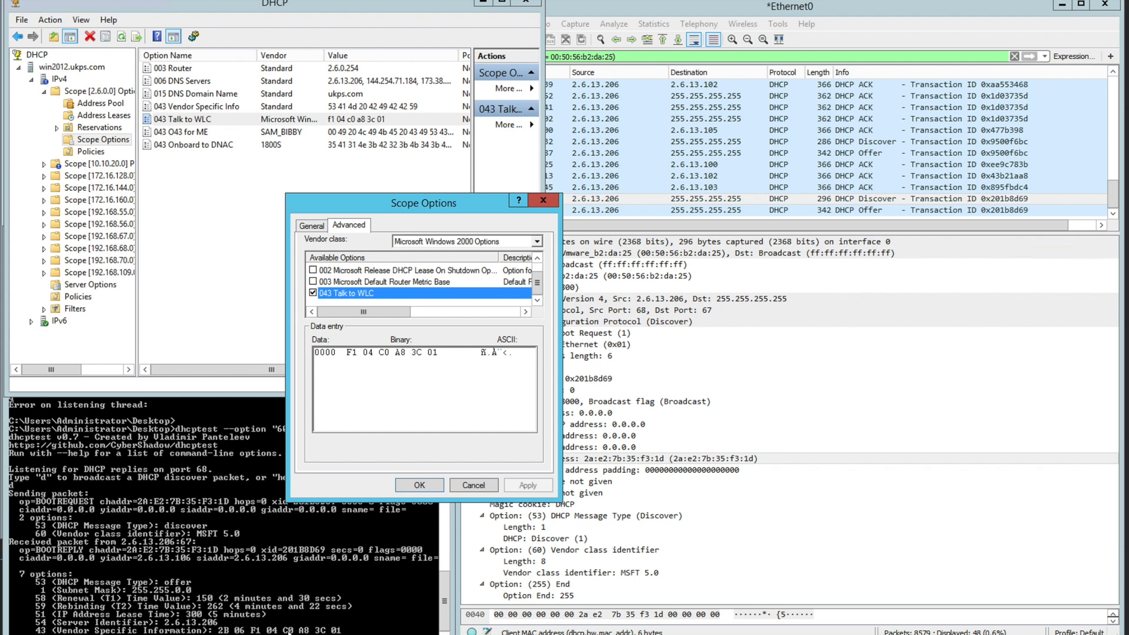
mouse_move(460, 308)
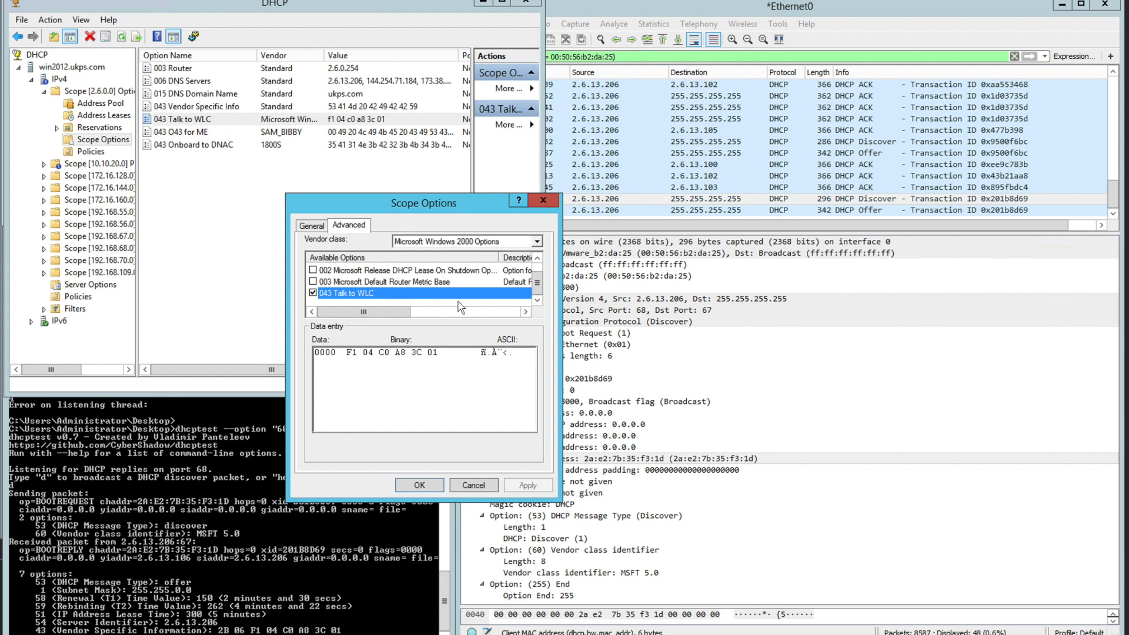
left_click(418, 485)
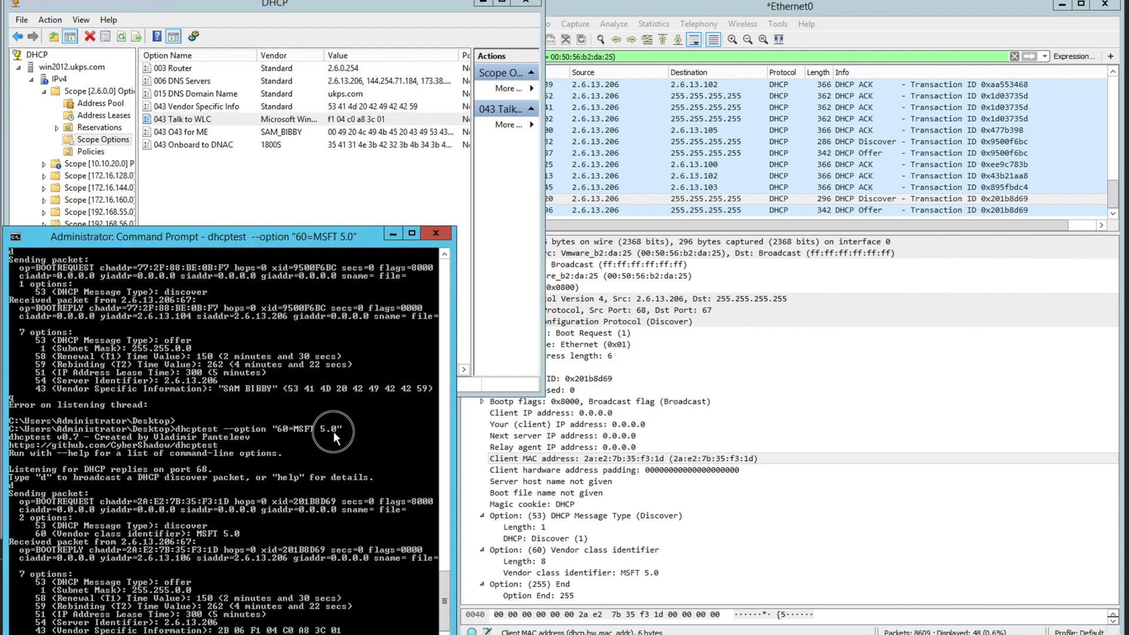
mouse_move(365, 459)
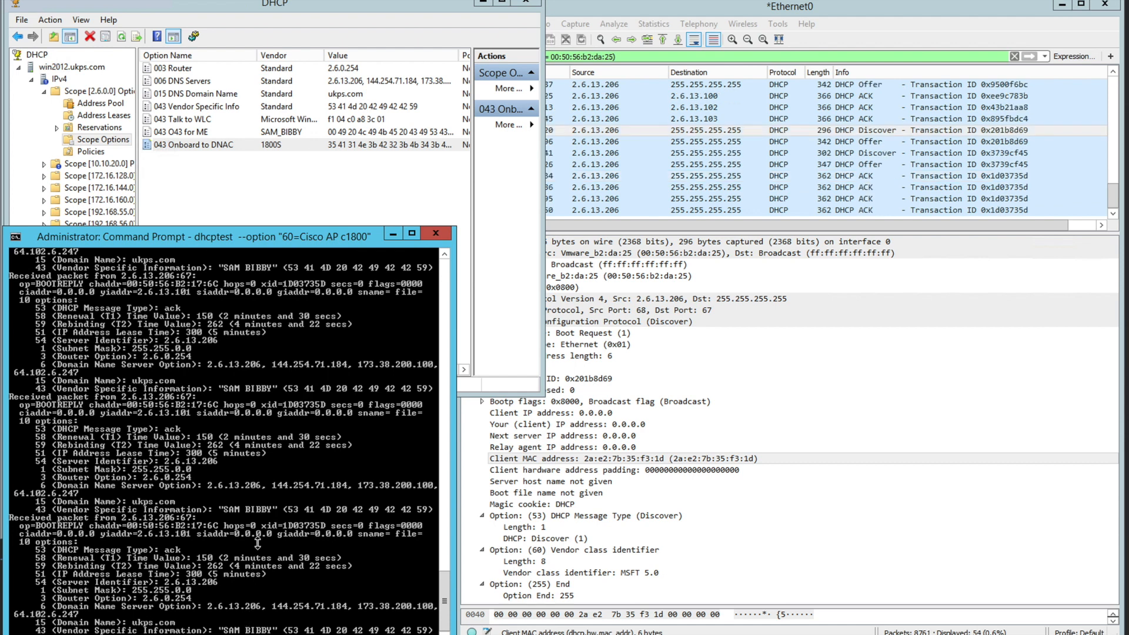
mouse_move(253, 457)
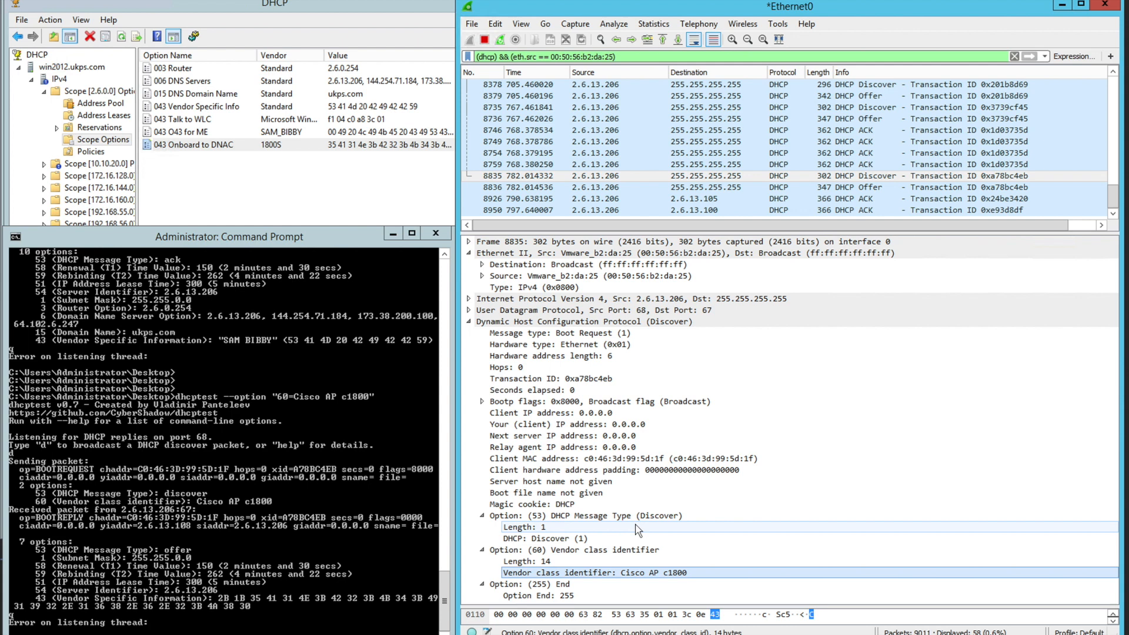
mouse_move(582, 520)
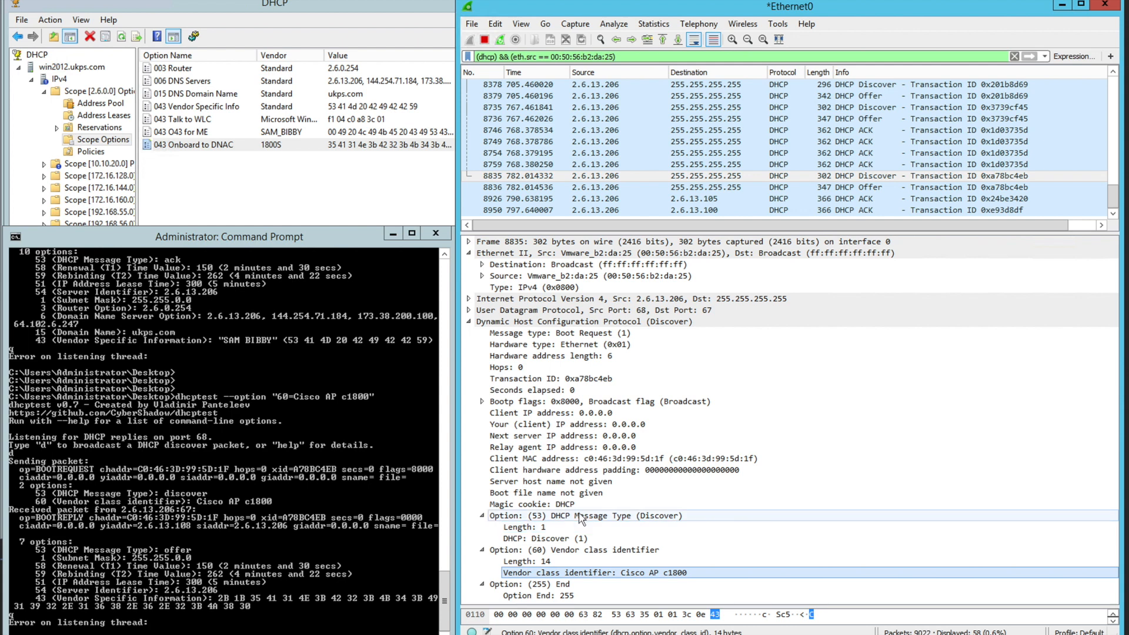